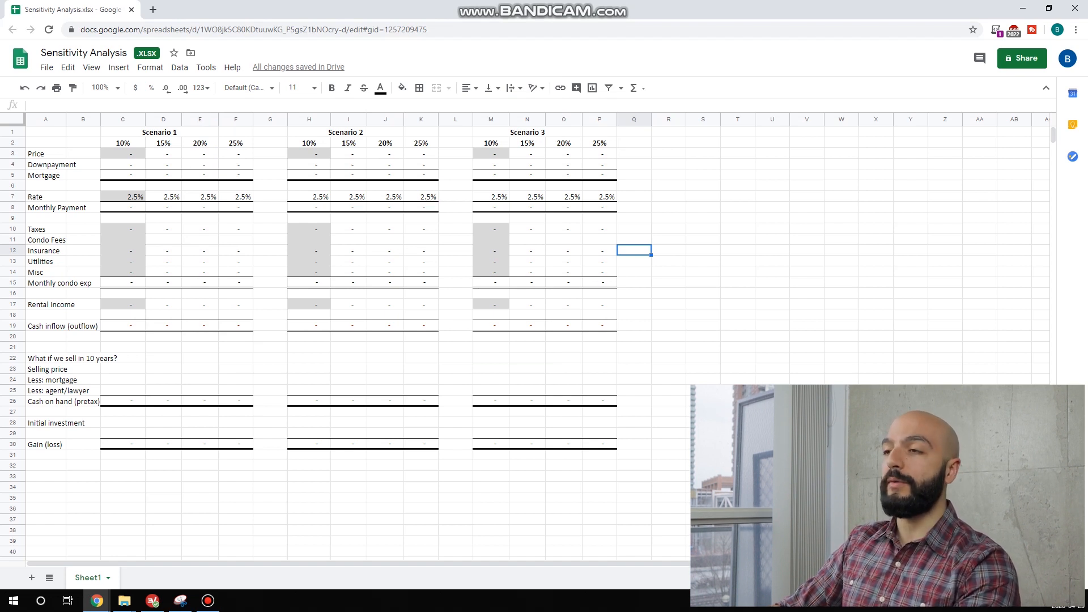
# Review the property listing, then enter a 325,000 purchase price for Scenario 1.
pyautogui.click(122, 196)
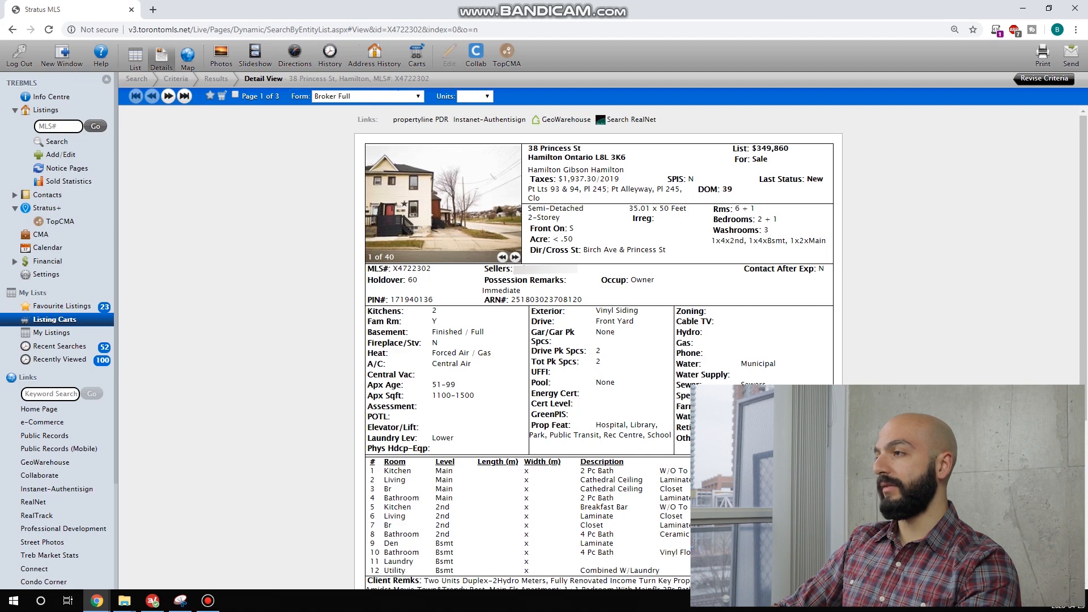
pyautogui.scroll(-3)
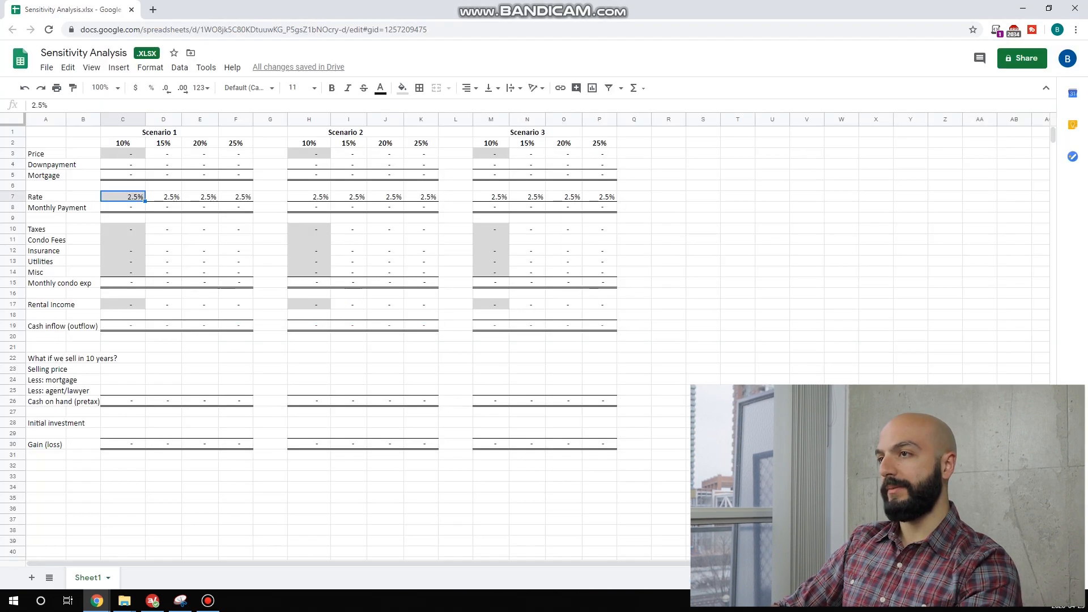
pyautogui.click(123, 153)
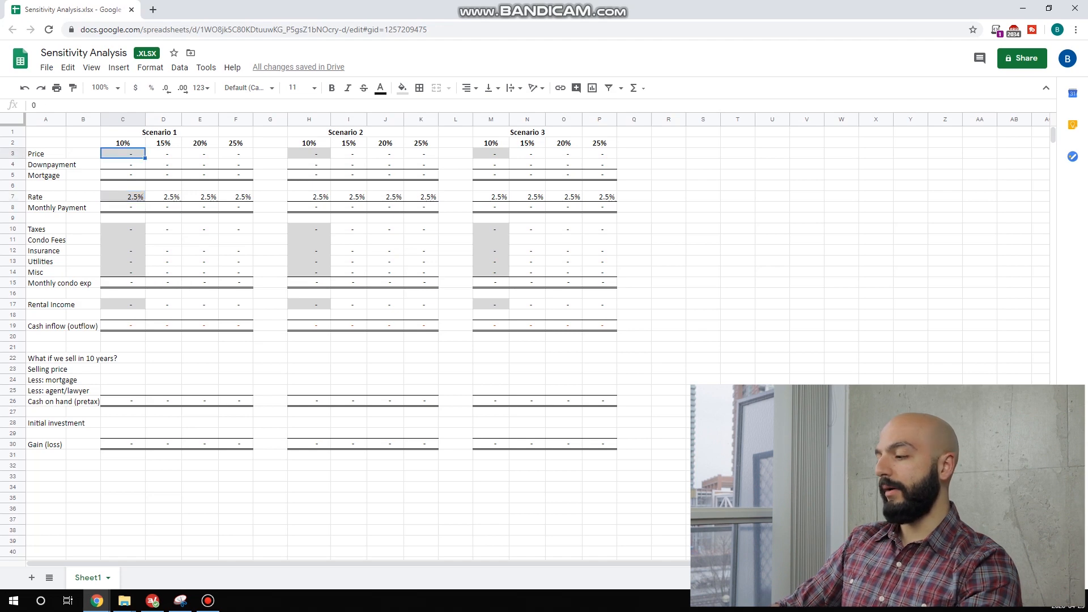
pyautogui.write('3250000')
pyautogui.click(122, 229)
pyautogui.write('19')
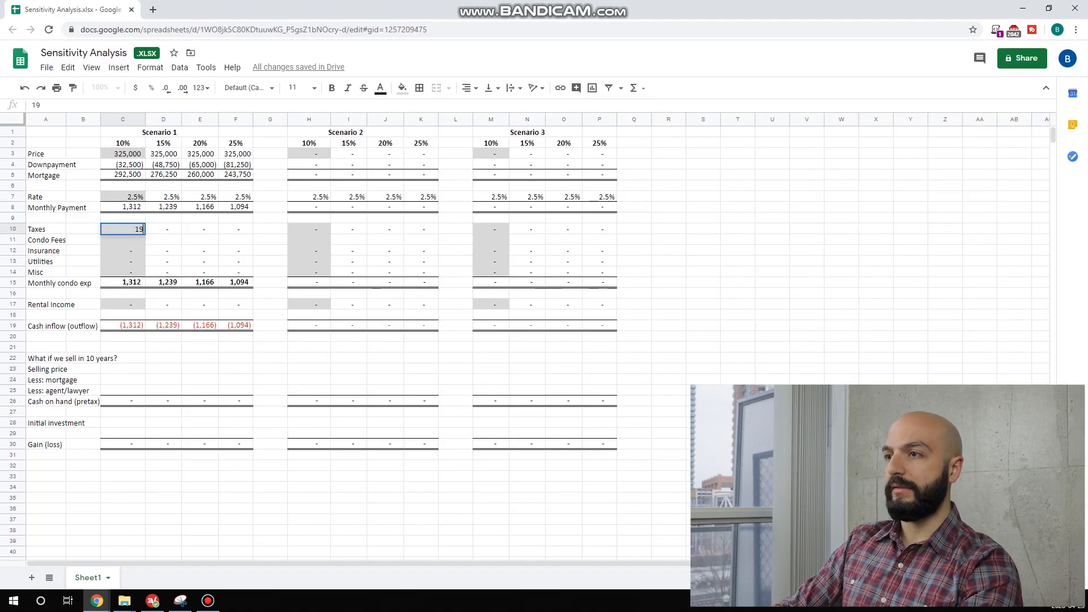
# Enter the 161 monthly taxes formula, 0 condo fees and 75 insurance, then return to the listing.
pyautogui.write('+1')
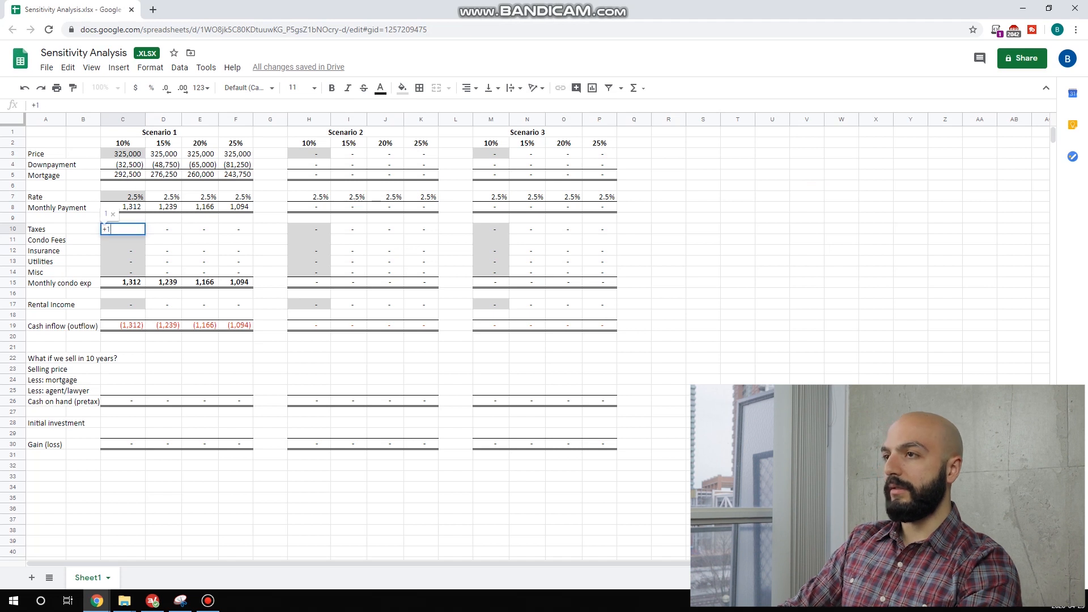
pyautogui.write('0')
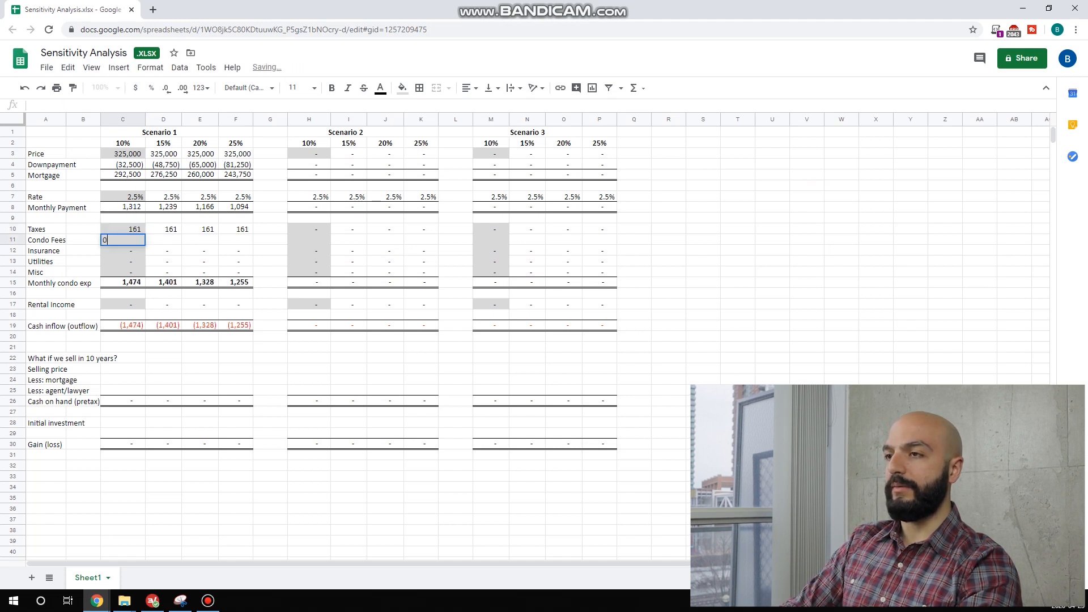
pyautogui.press('enter')
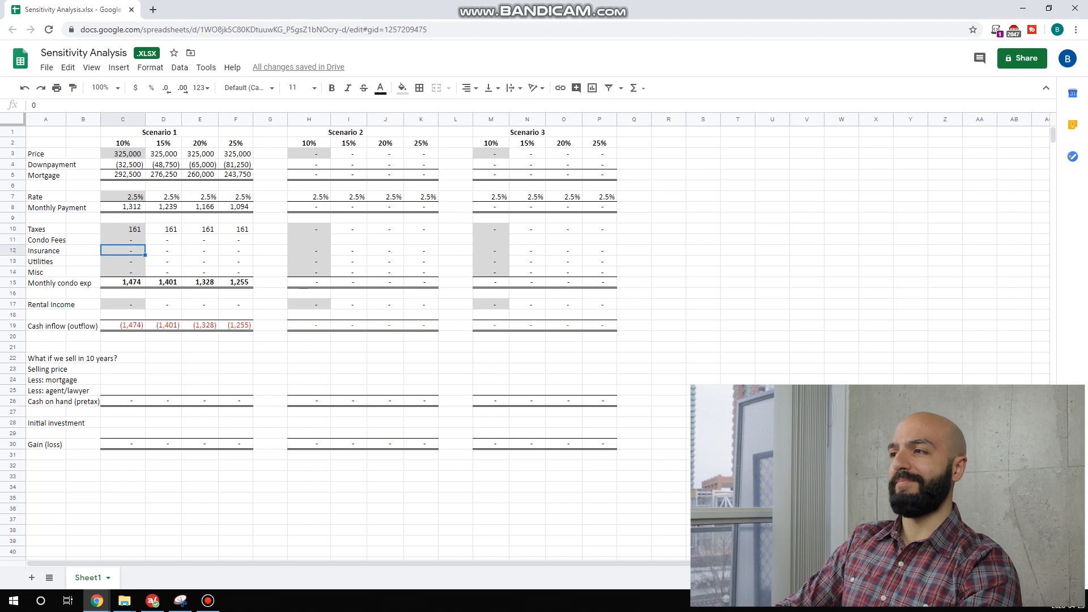
pyautogui.write('75')
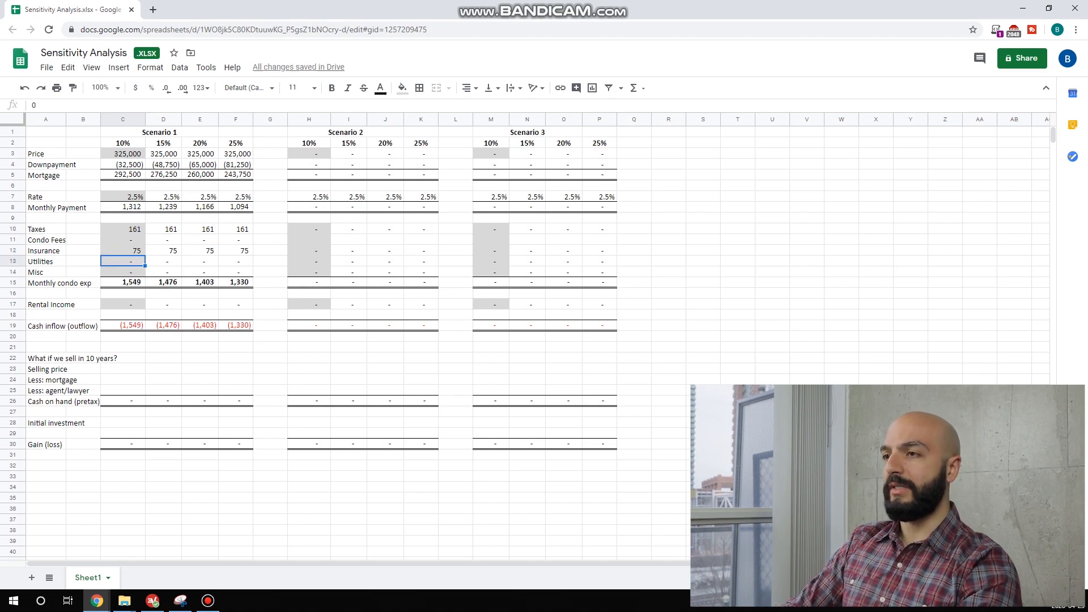
pyautogui.click(123, 271)
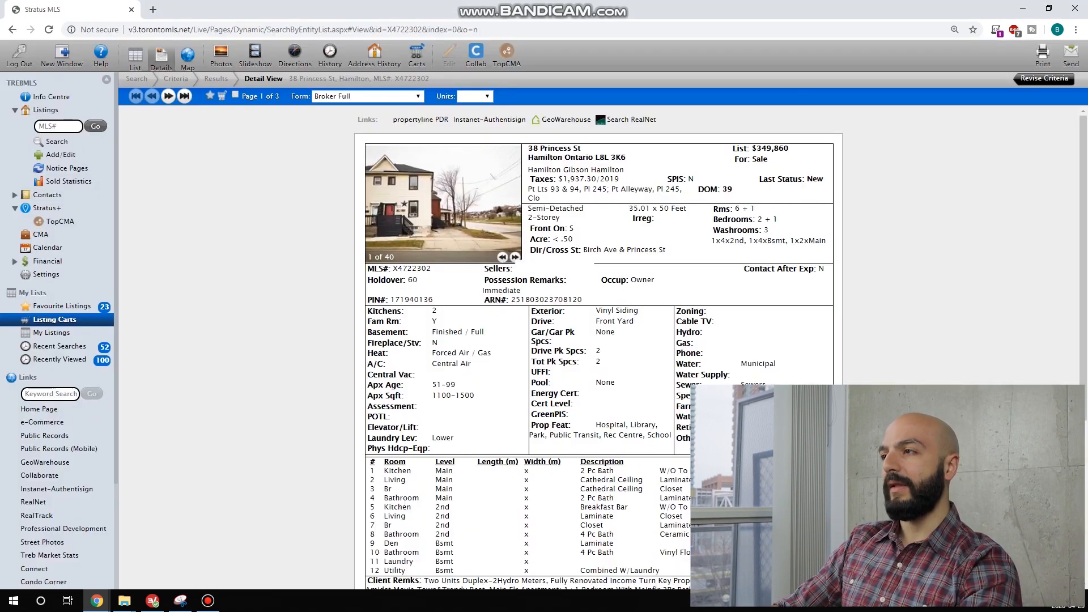
# Step through the 38 Princess St interior photos and return to the Sensitivity Analysis sheet.
pyautogui.click(515, 256)
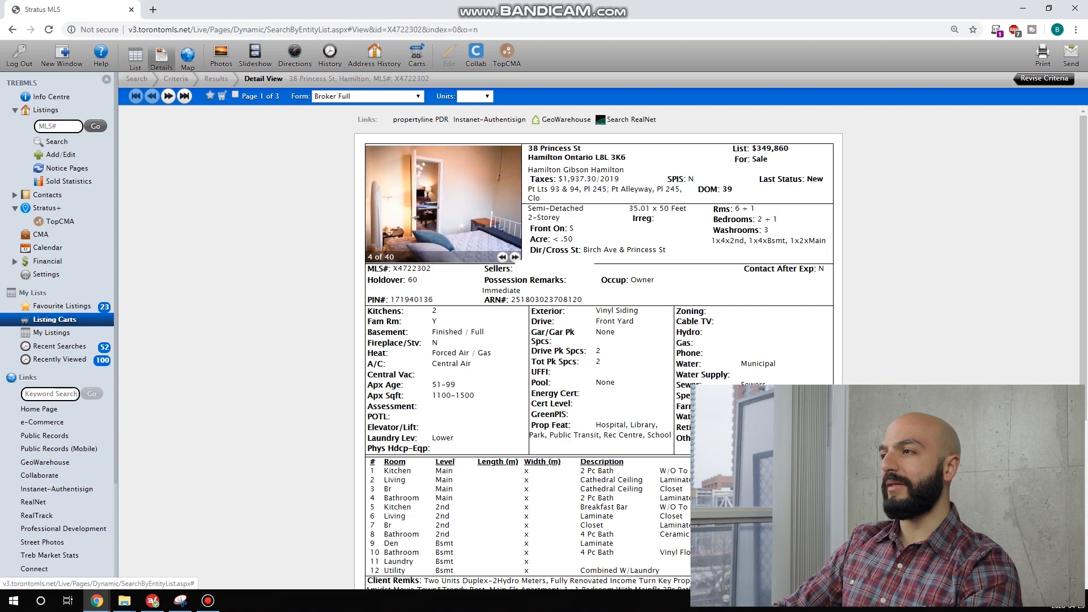
pyautogui.click(514, 256)
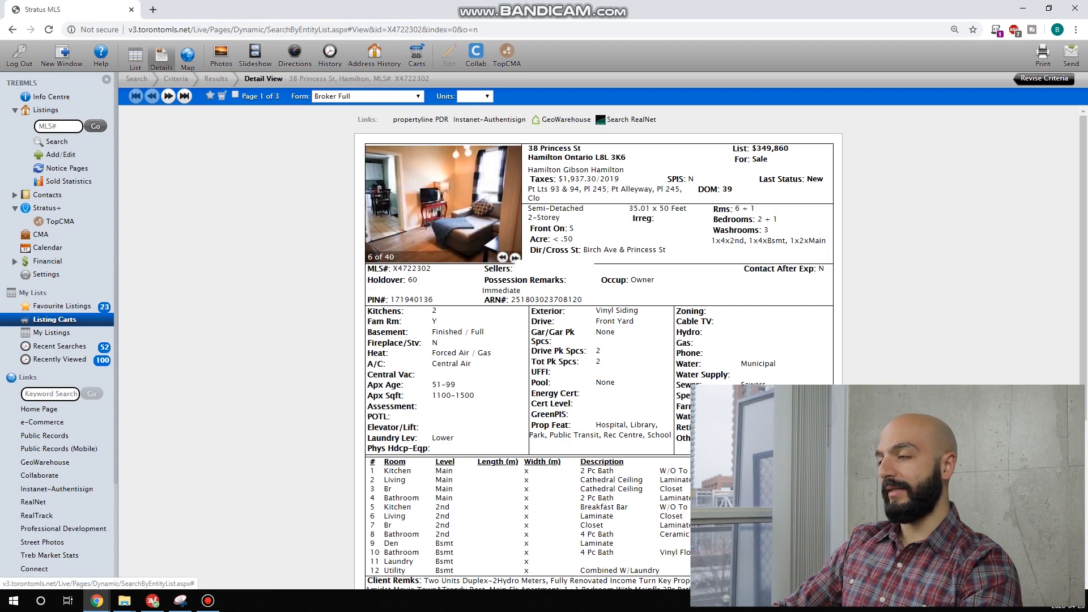
pyautogui.click(515, 256)
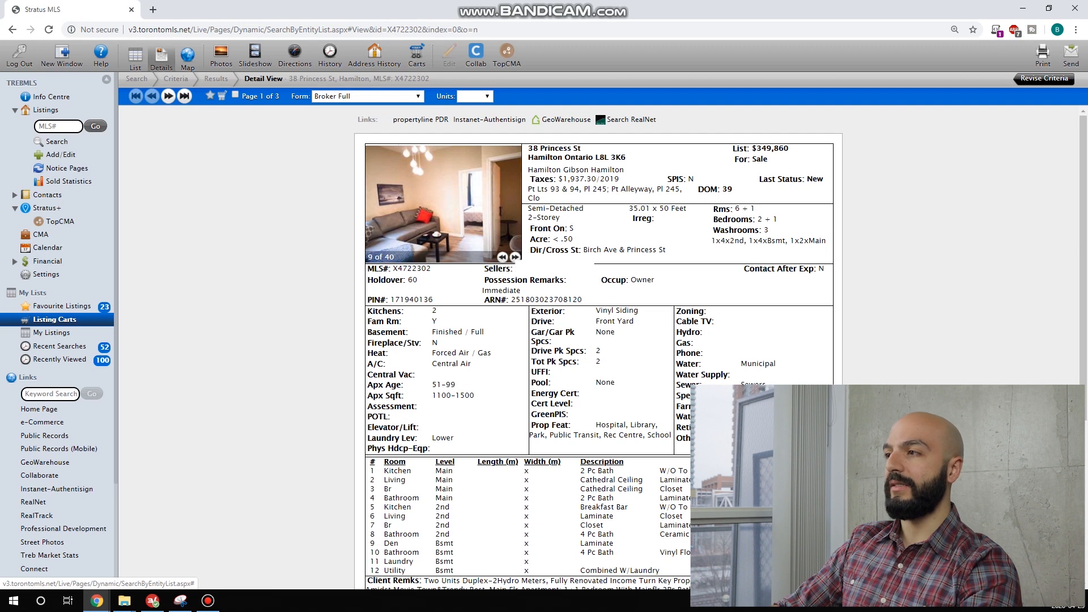
pyautogui.click(515, 257)
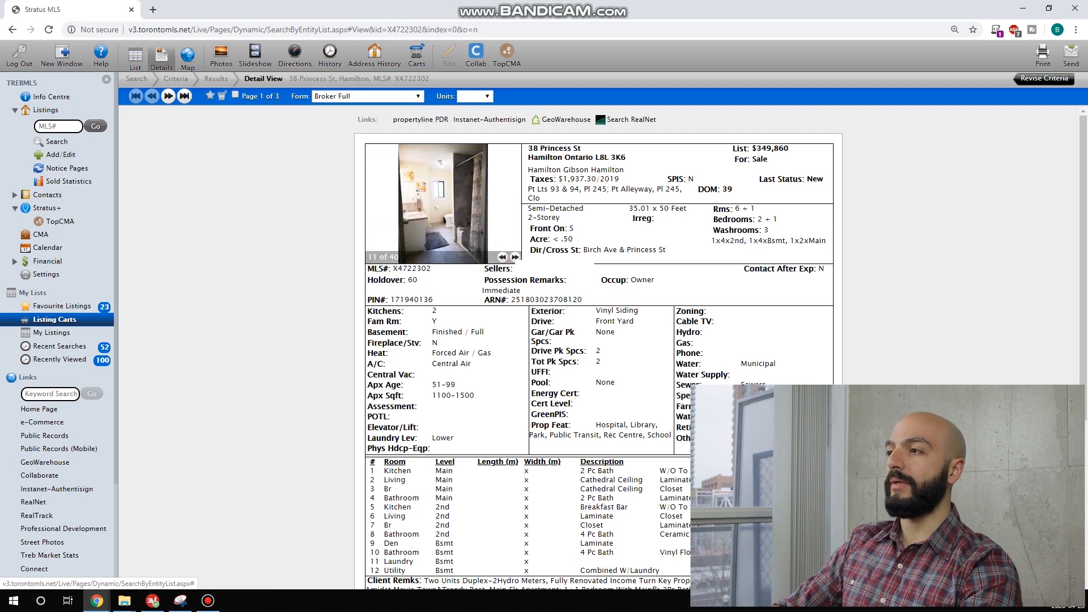
pyautogui.click(514, 257)
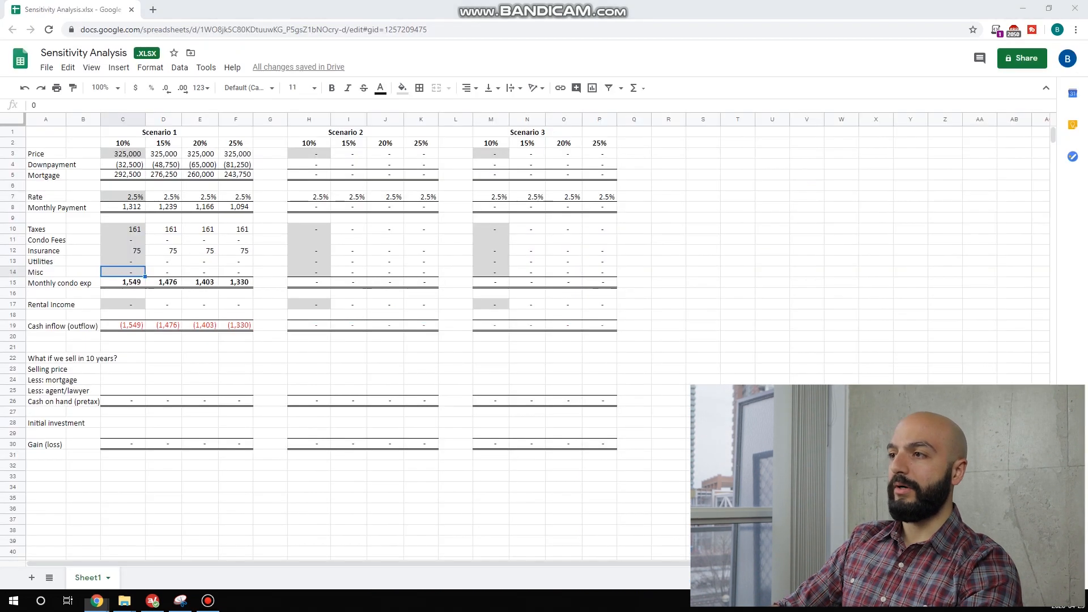
# Set Scenario 1 miscellaneous costs to 300 and rental income to =1150+750, i.e. 1,900.
pyautogui.write('300')
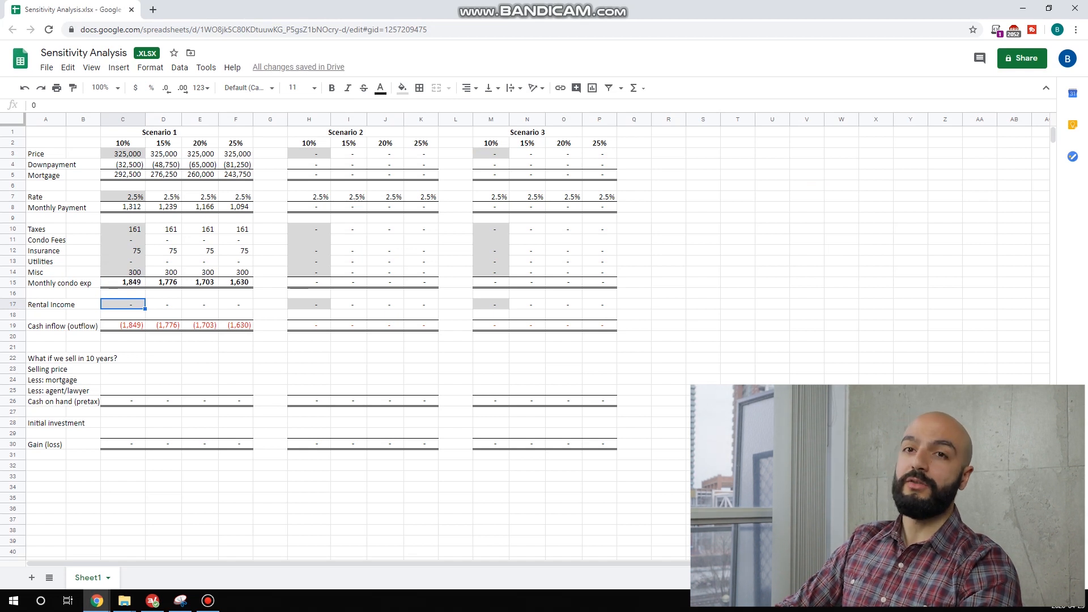
pyautogui.write('+1150')
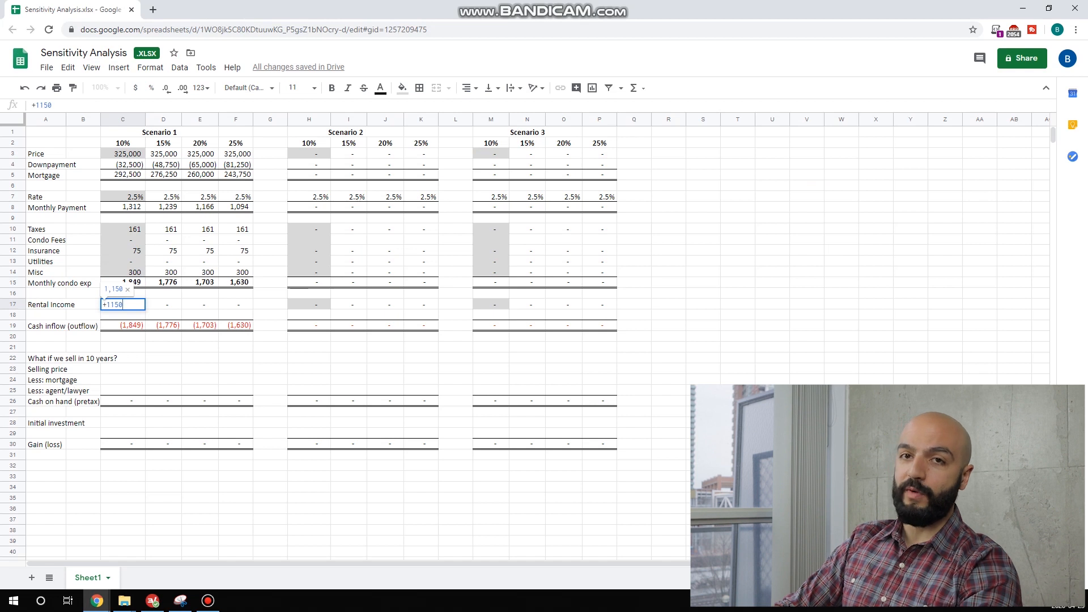
pyautogui.write('+750')
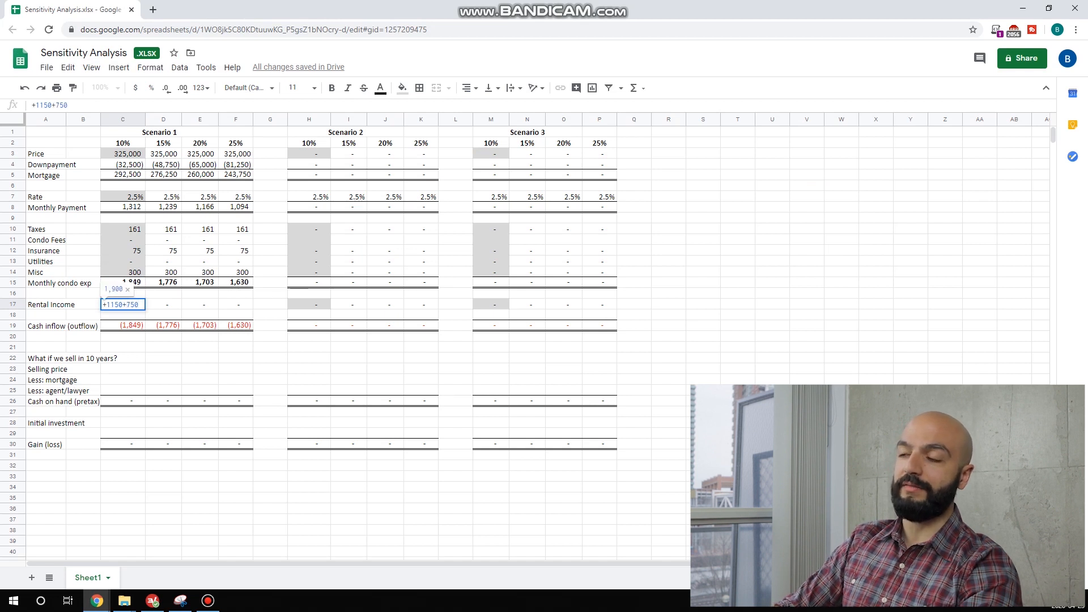
pyautogui.press('enter')
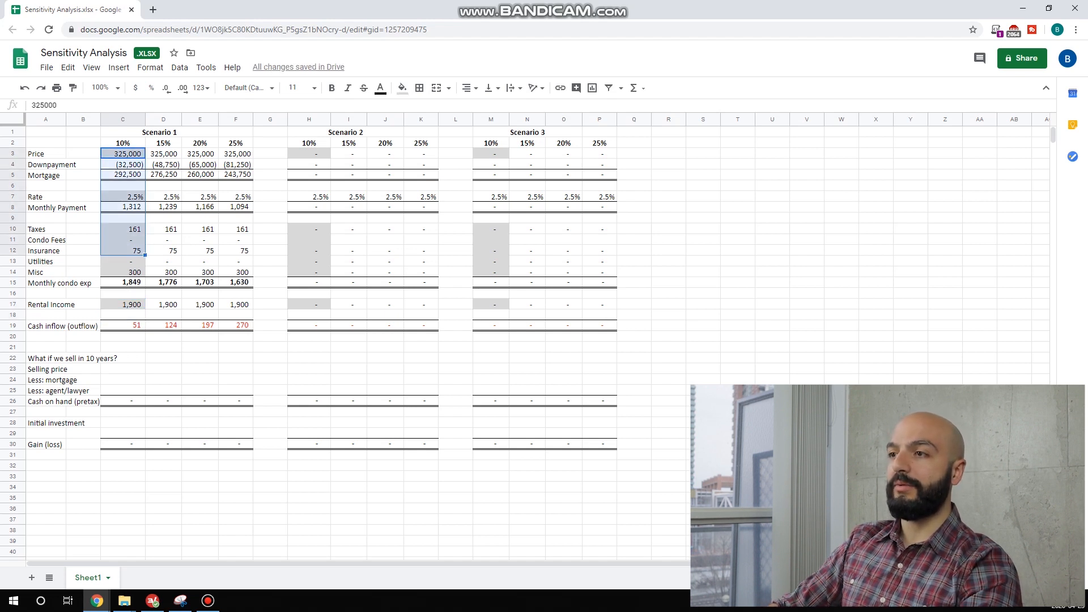
# Check the cash inflow and 20% down payment formulas in C19, E4, E19 and E23.
pyautogui.click(122, 325)
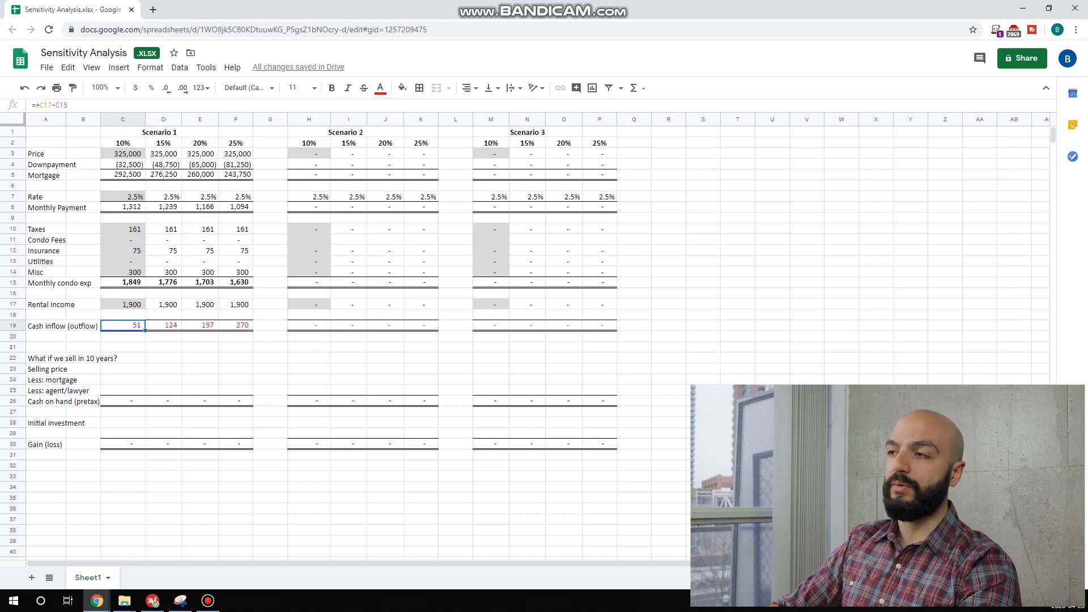
pyautogui.click(200, 143)
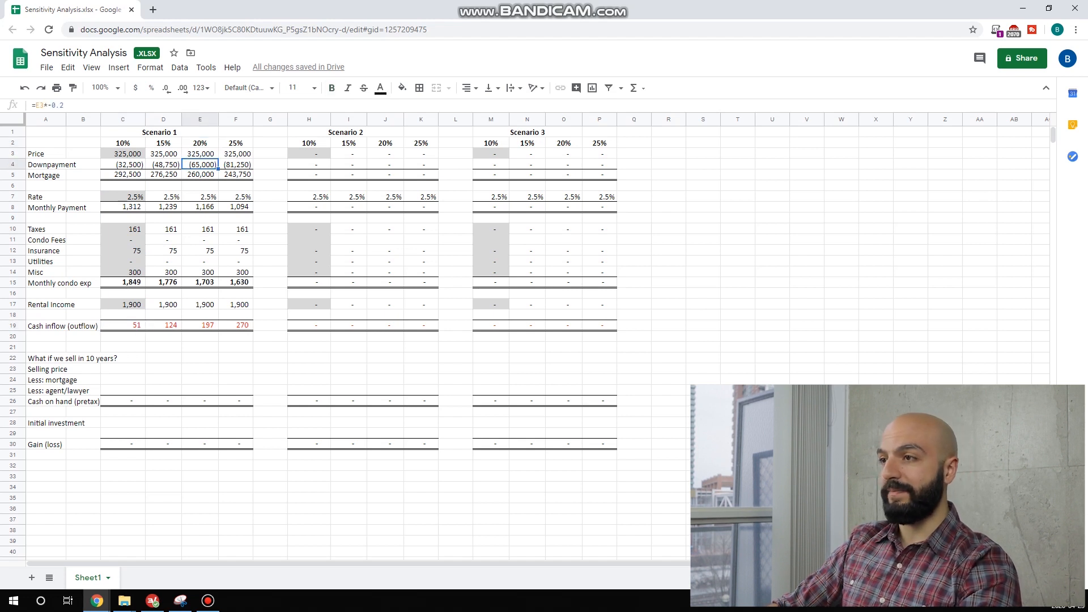
pyautogui.click(199, 326)
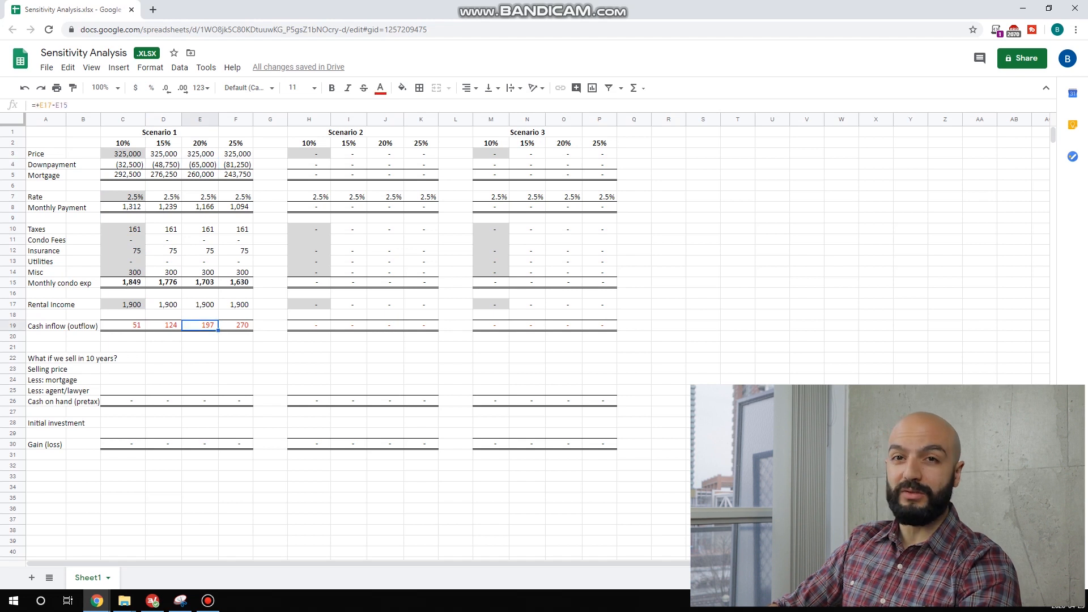
pyautogui.click(199, 368)
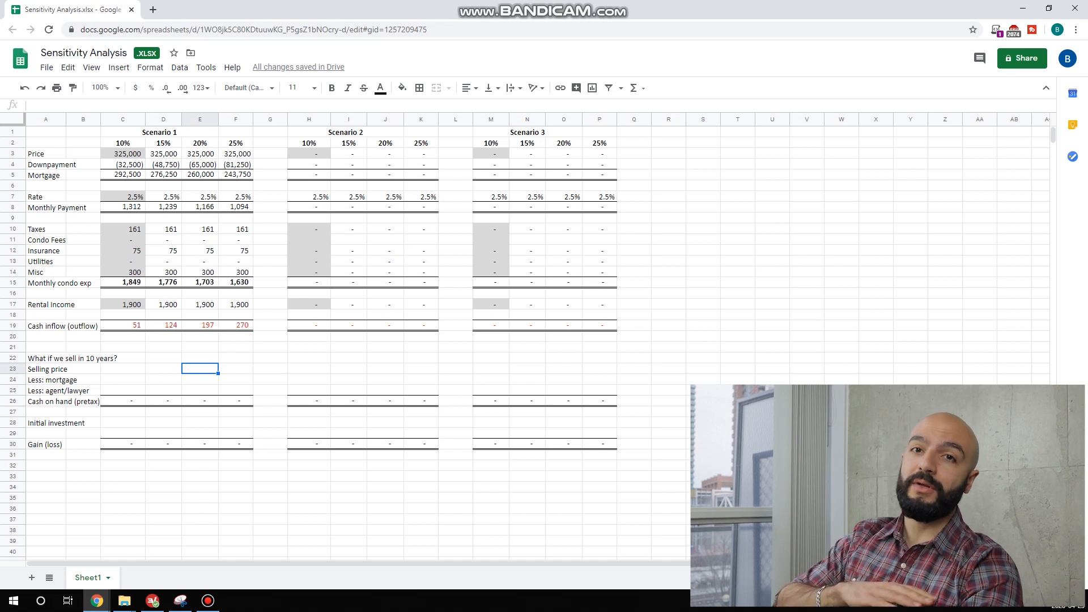
# Enter the 10-year selling price =E3*1.03^10 and remaining mortgage =-E5*.7 in the 20% column.
pyautogui.write('+')
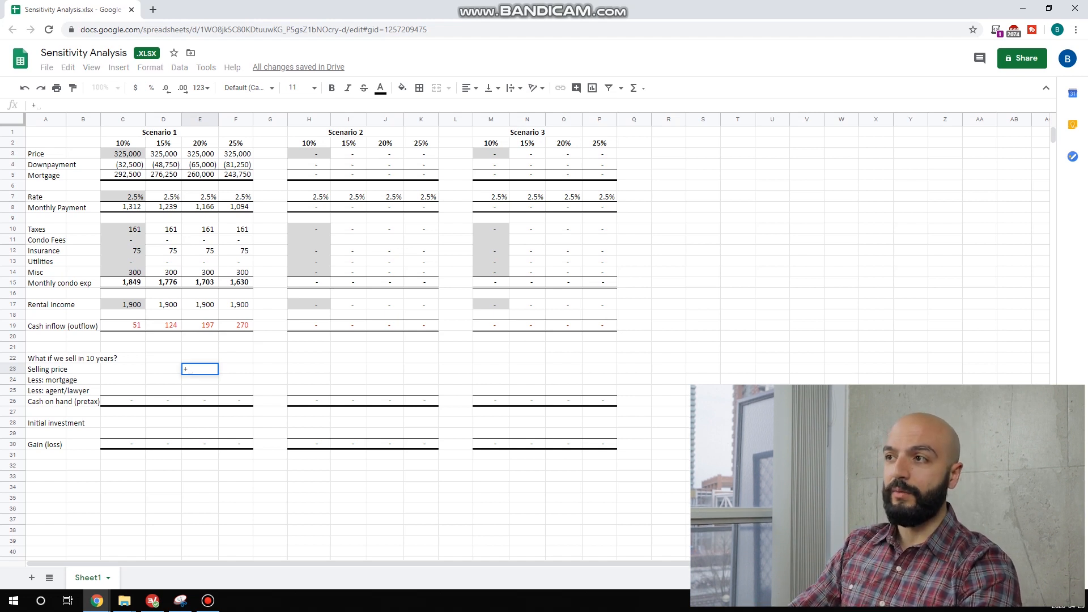
pyautogui.click(200, 153)
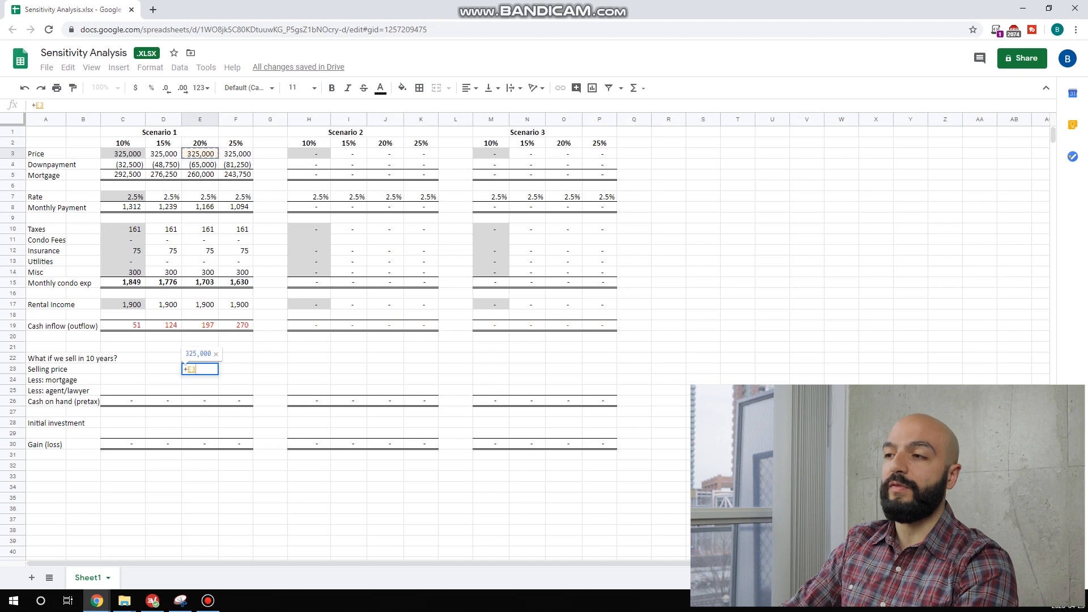
pyautogui.write('*1')
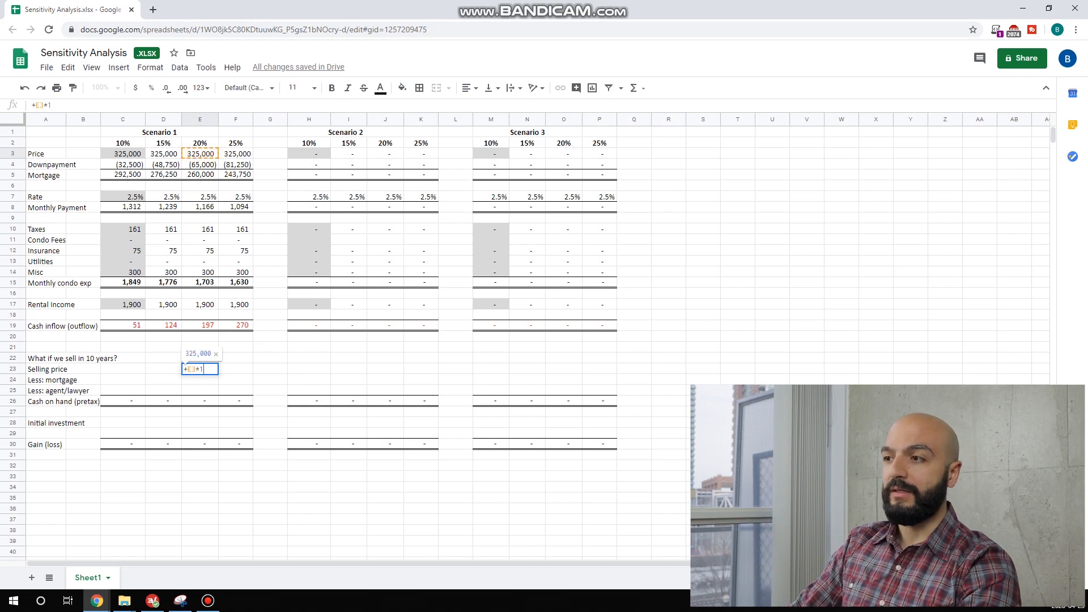
pyautogui.write('.03')
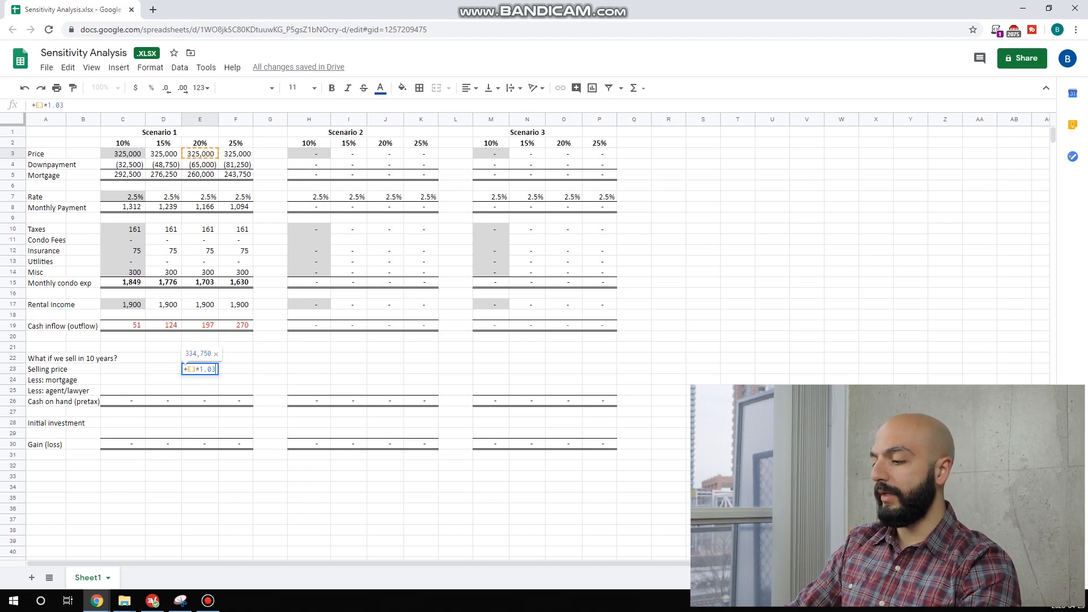
pyautogui.write('^10')
pyautogui.click(200, 379)
pyautogui.write('=-E5')
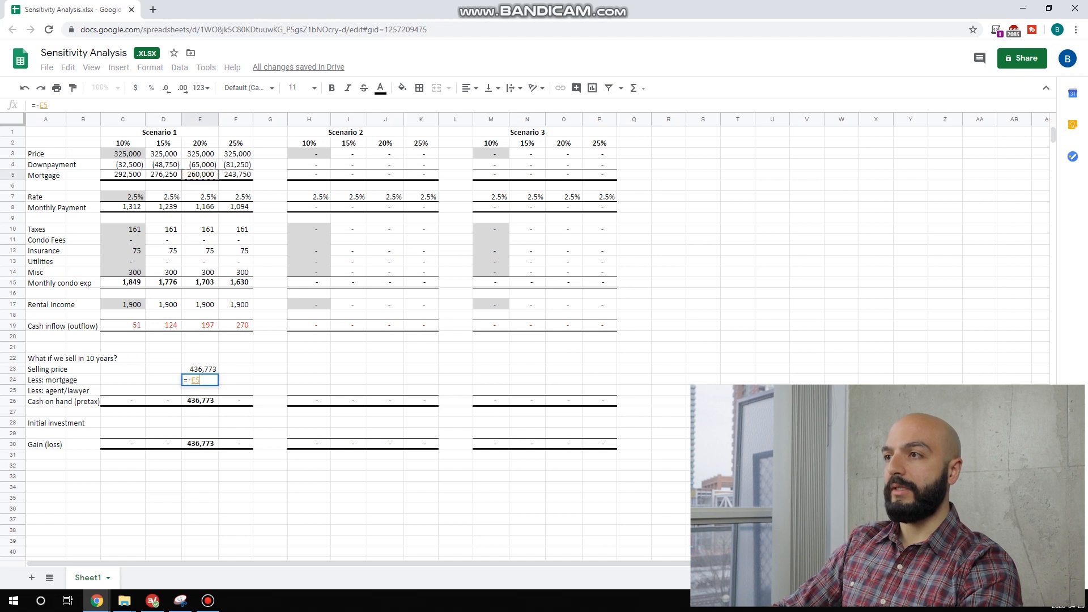
pyautogui.write('*.7')
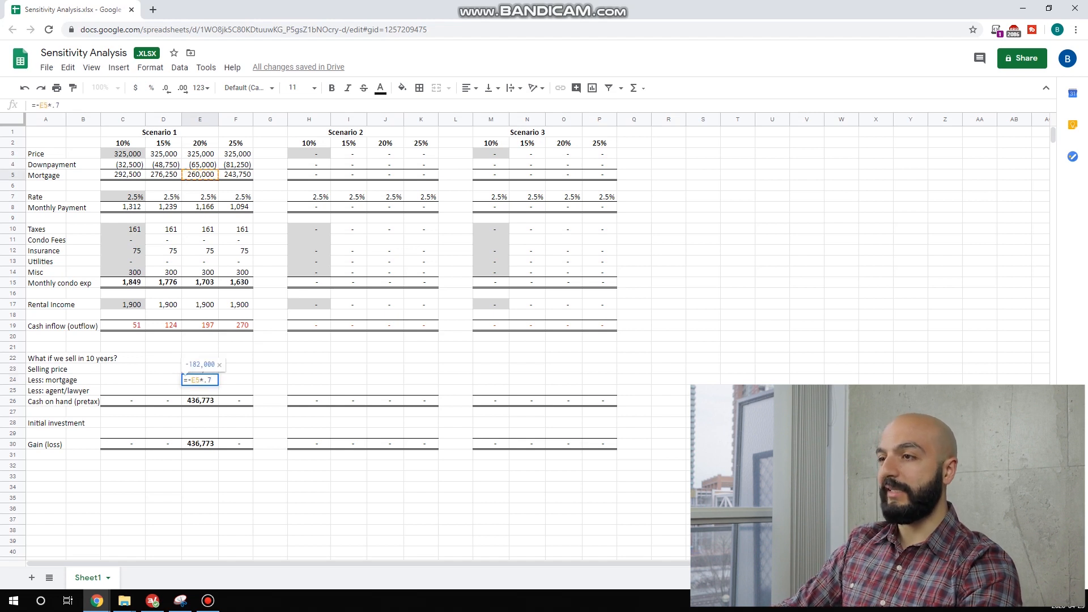
pyautogui.press('enter')
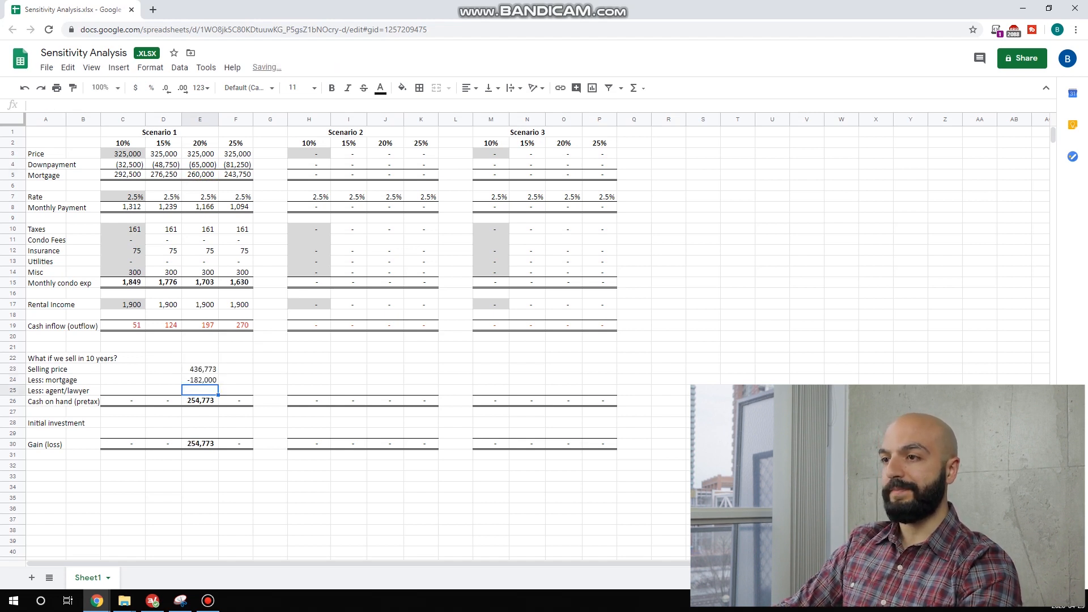
# Add agent and lawyer fees =-E23*.06 and the -65,000 initial investment, giving a 189,773 gain.
pyautogui.write('=')
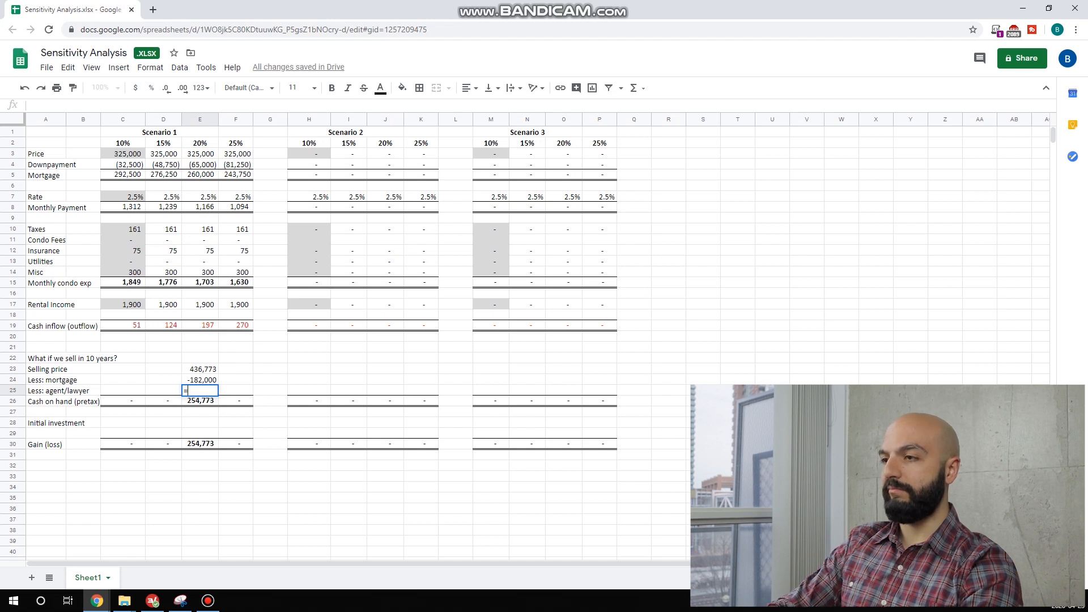
pyautogui.write('=-E23')
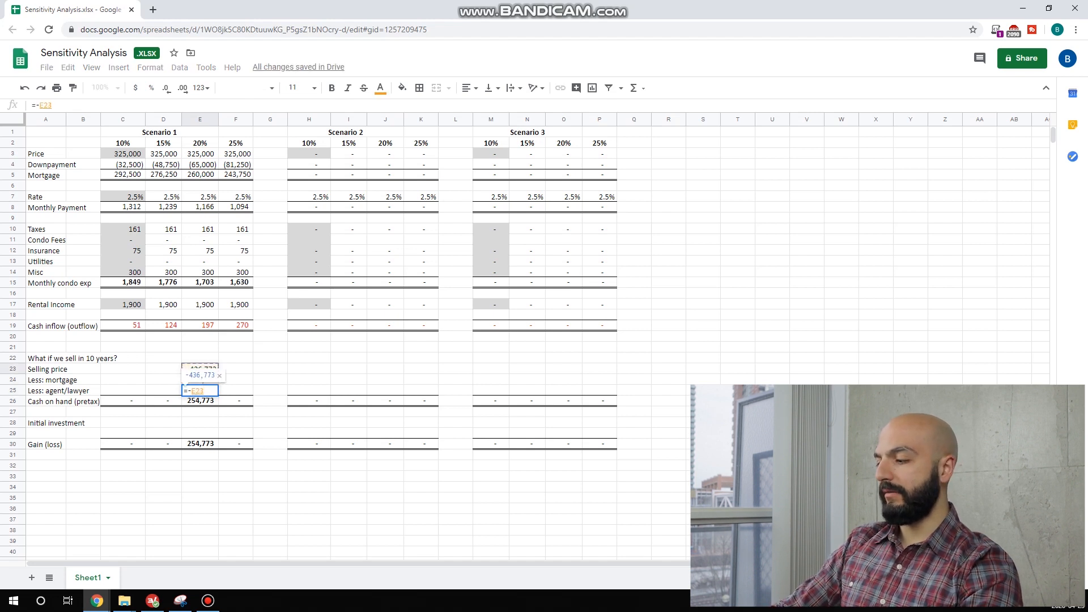
pyautogui.write('*.06')
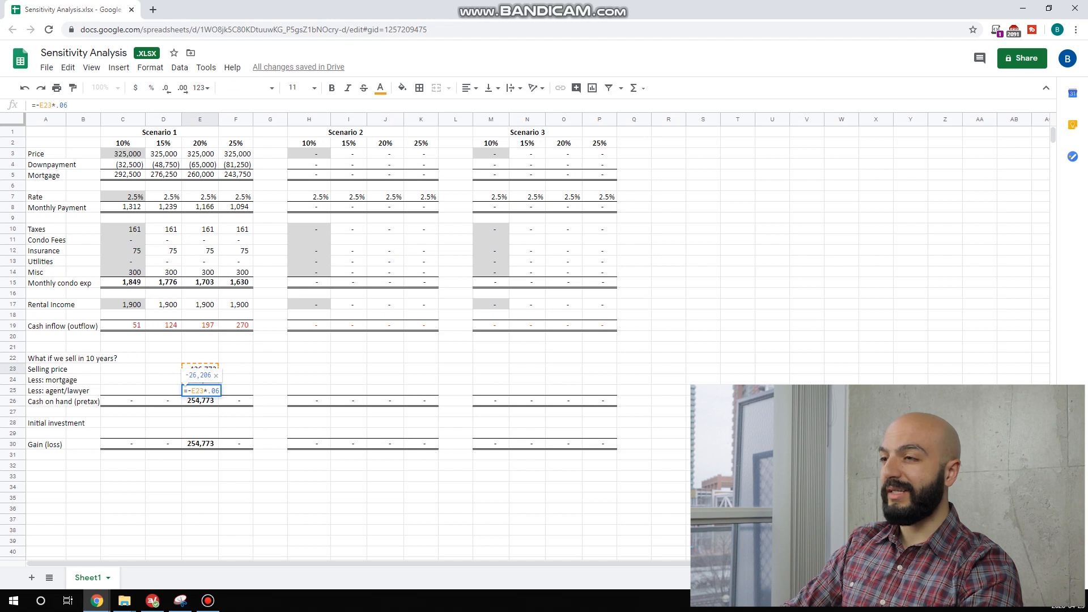
pyautogui.press('enter')
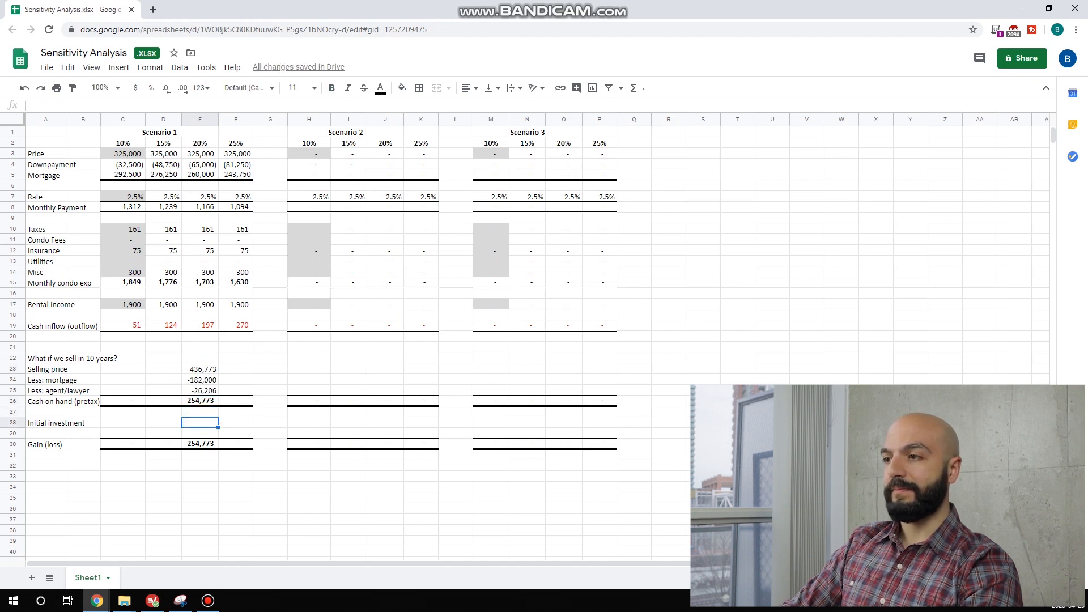
pyautogui.click(200, 400)
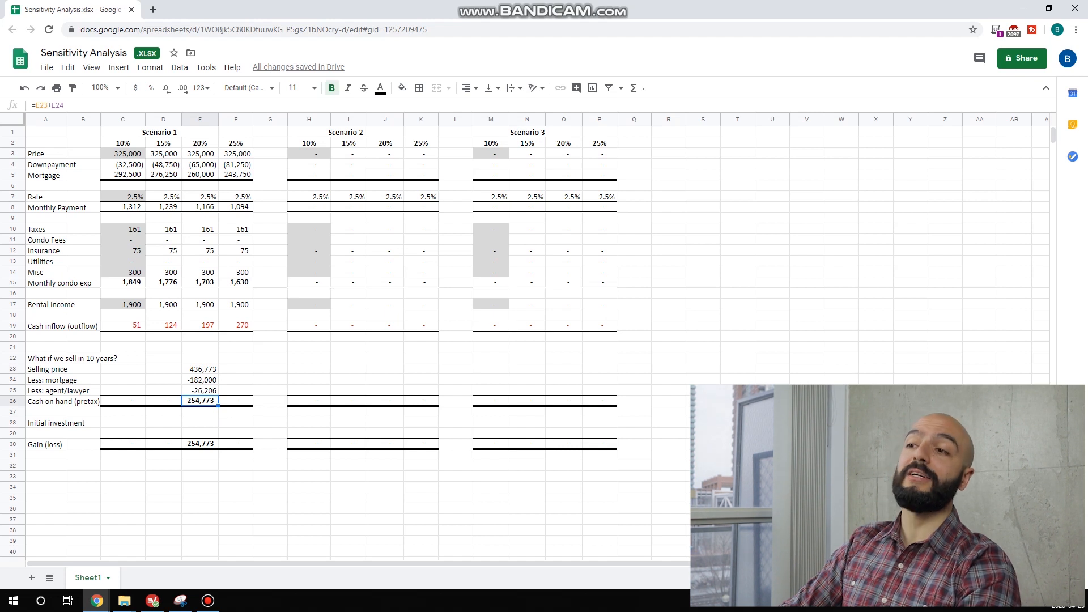
pyautogui.click(200, 422)
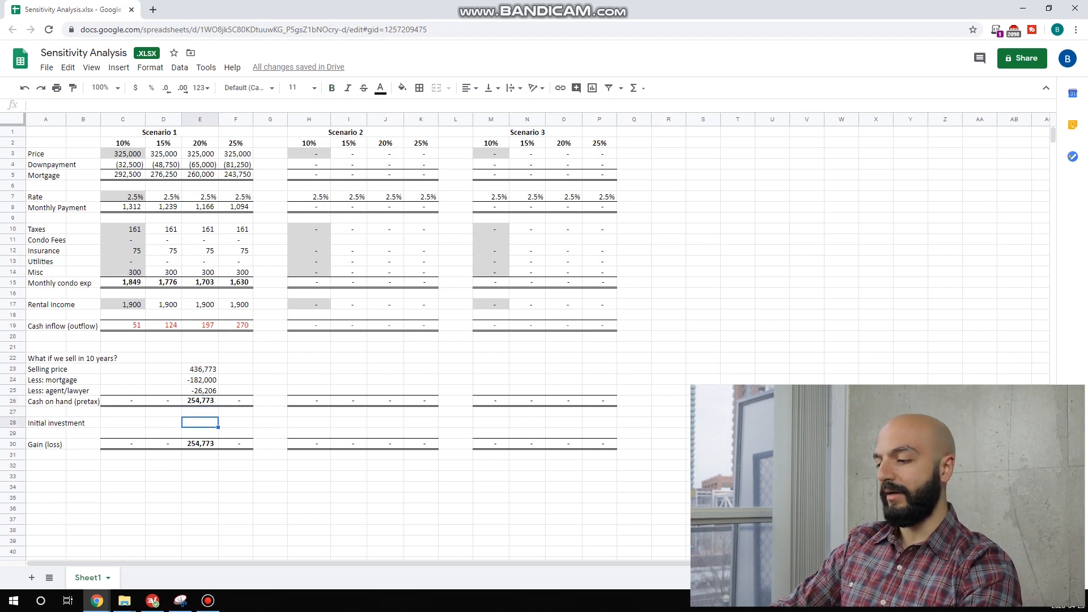
pyautogui.write('=')
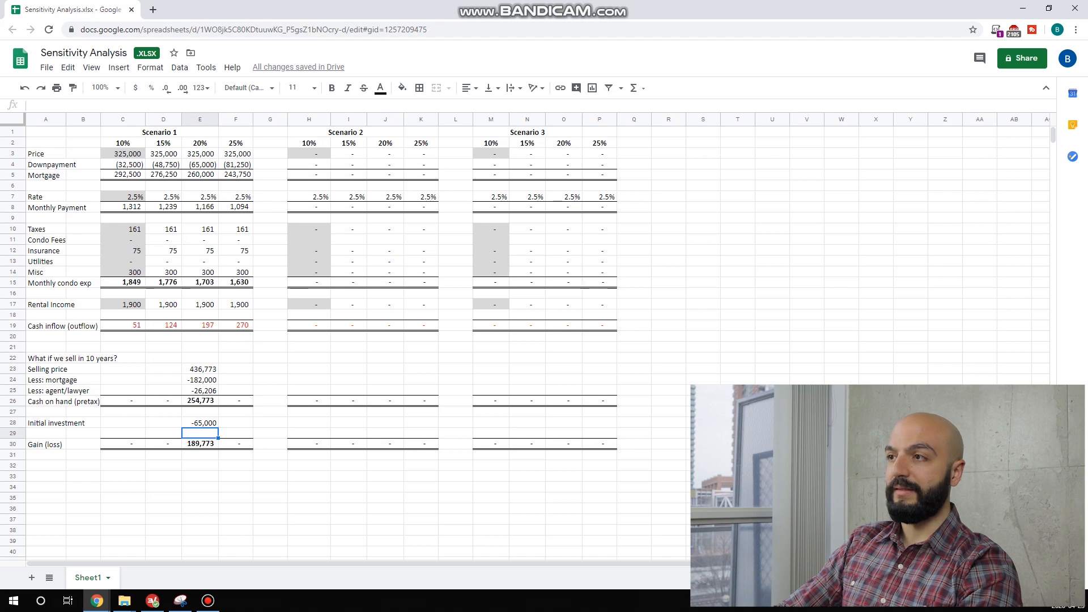
pyautogui.click(308, 153)
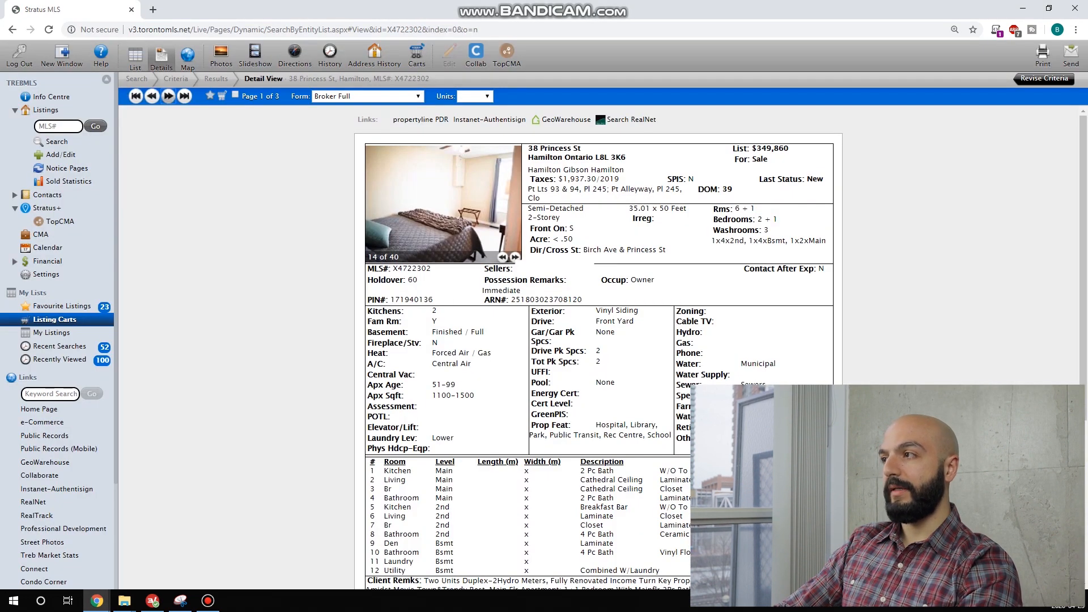
# Move to the next record, the 197 Grenfell St, Hamilton listing at $379,900, and read its details.
pyautogui.click(167, 96)
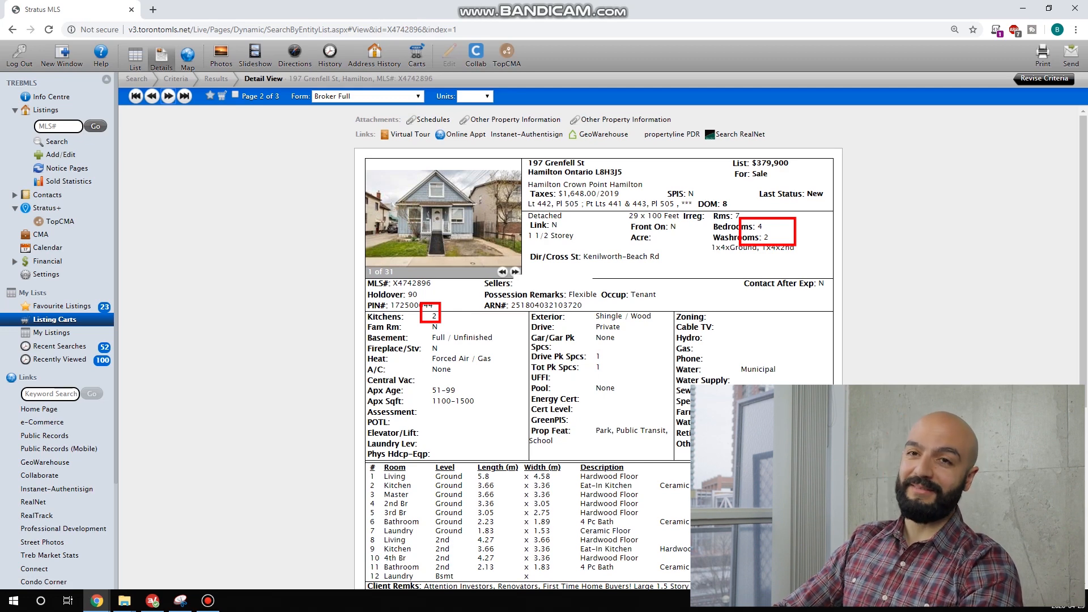
pyautogui.scroll(-3)
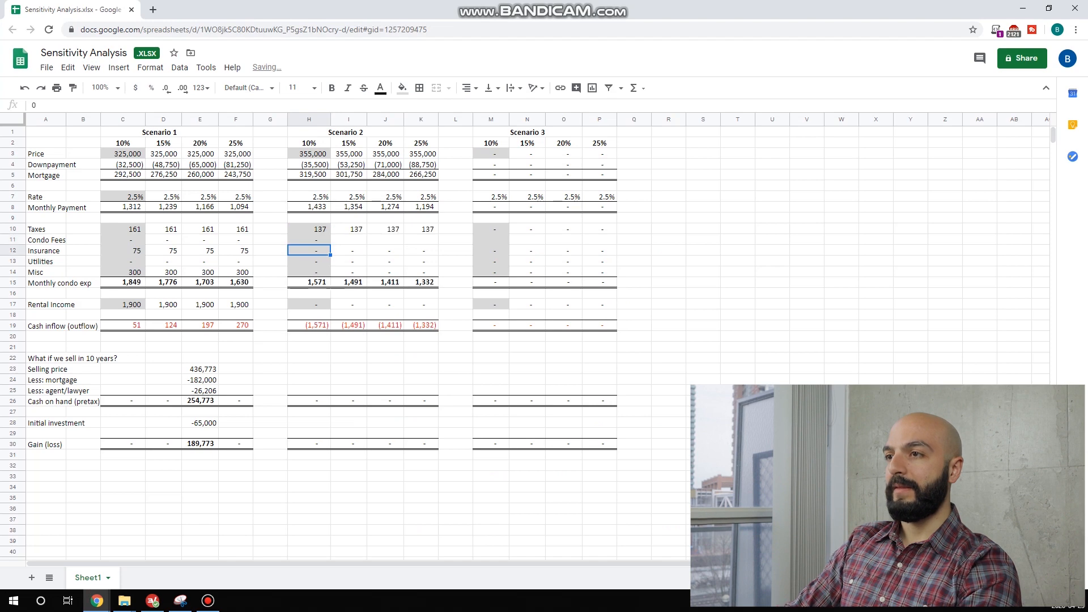
# Enter 75 insurance, 200 utilities, 350 misc and 2,400 rental income for Scenario 2 in column H.
pyautogui.write('7')
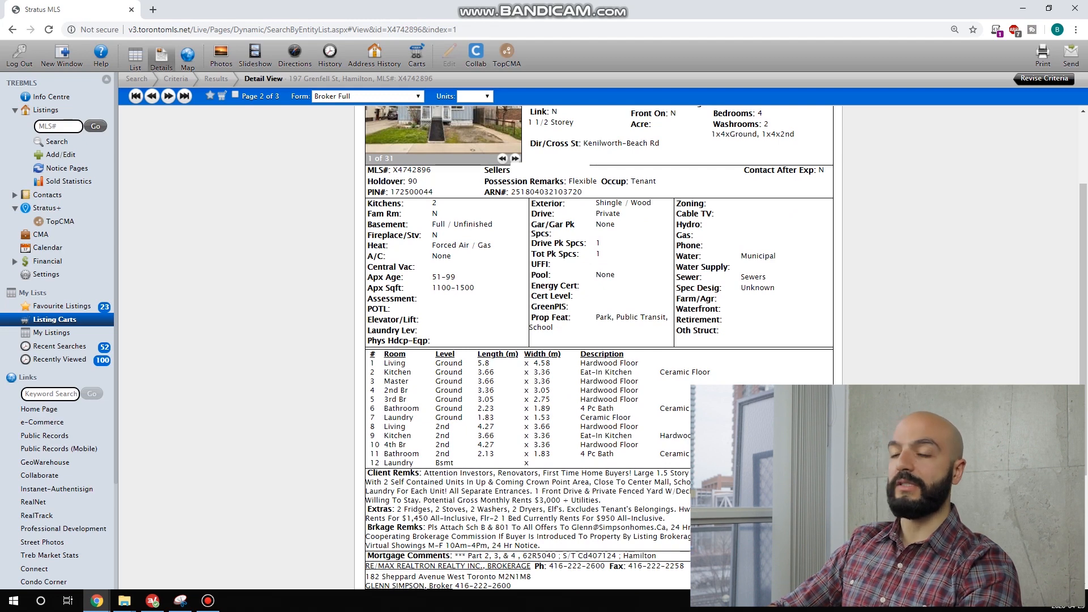
pyautogui.click(73, 9)
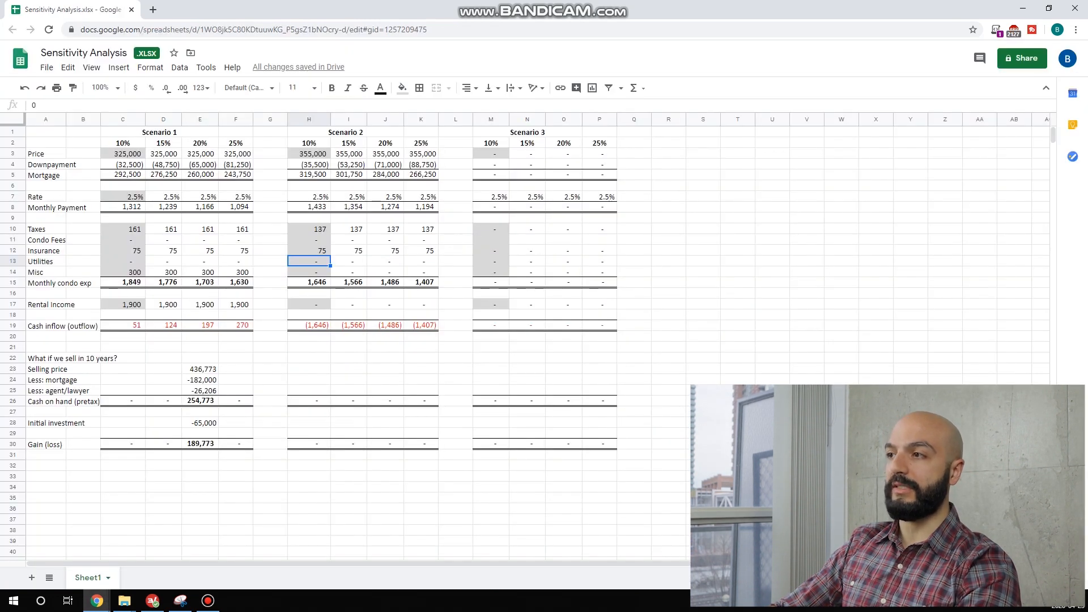
pyautogui.write('200')
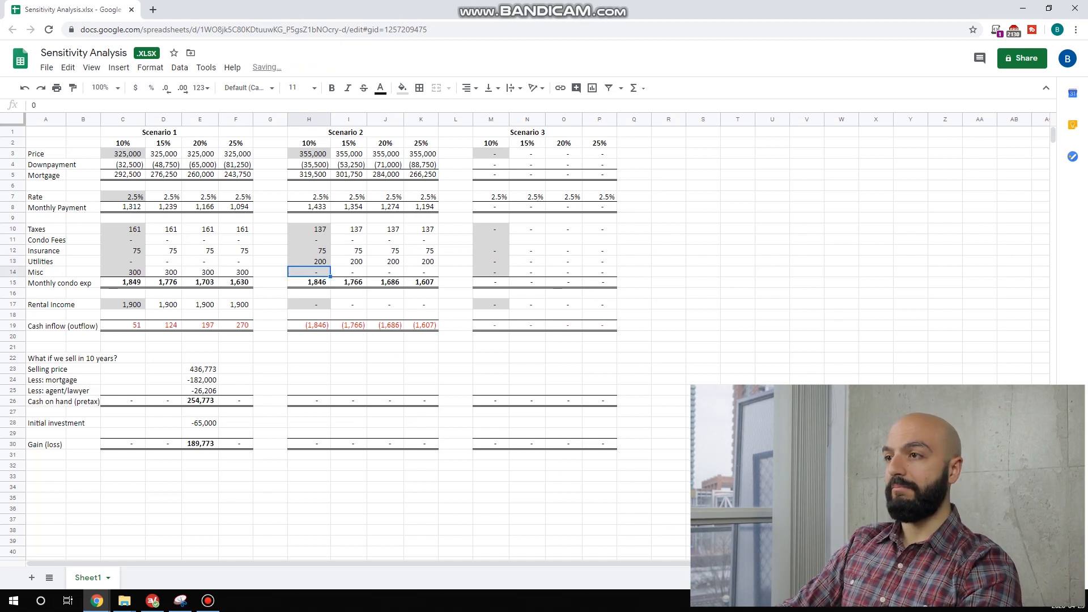
pyautogui.write('3')
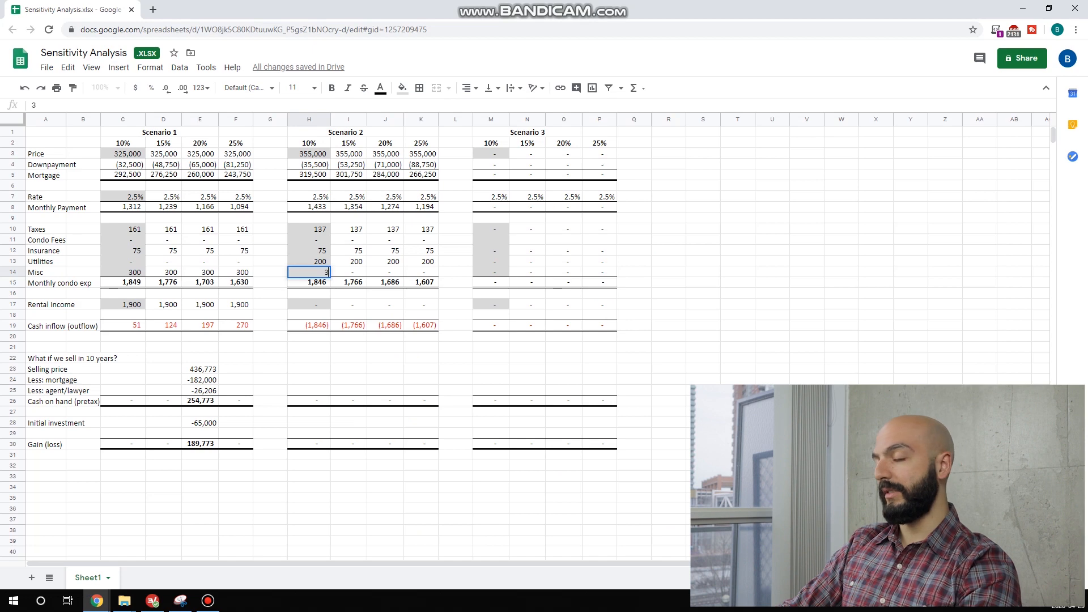
pyautogui.write('350')
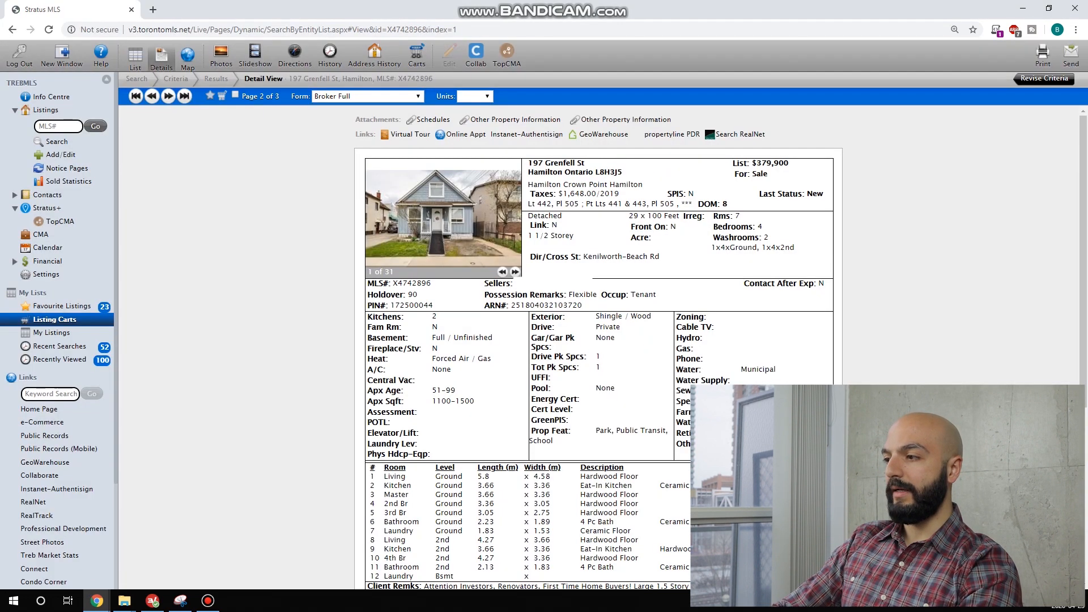
pyautogui.scroll(-3)
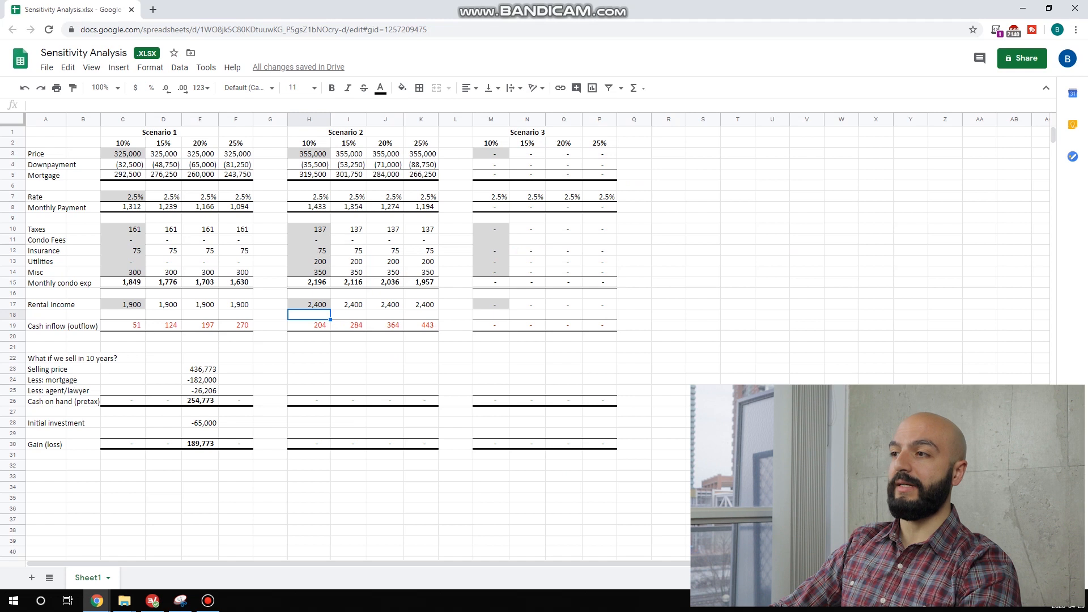
# Review Scenario 2's utilities, misc costs and cash flow formulas at base and 20% down.
pyautogui.click(310, 262)
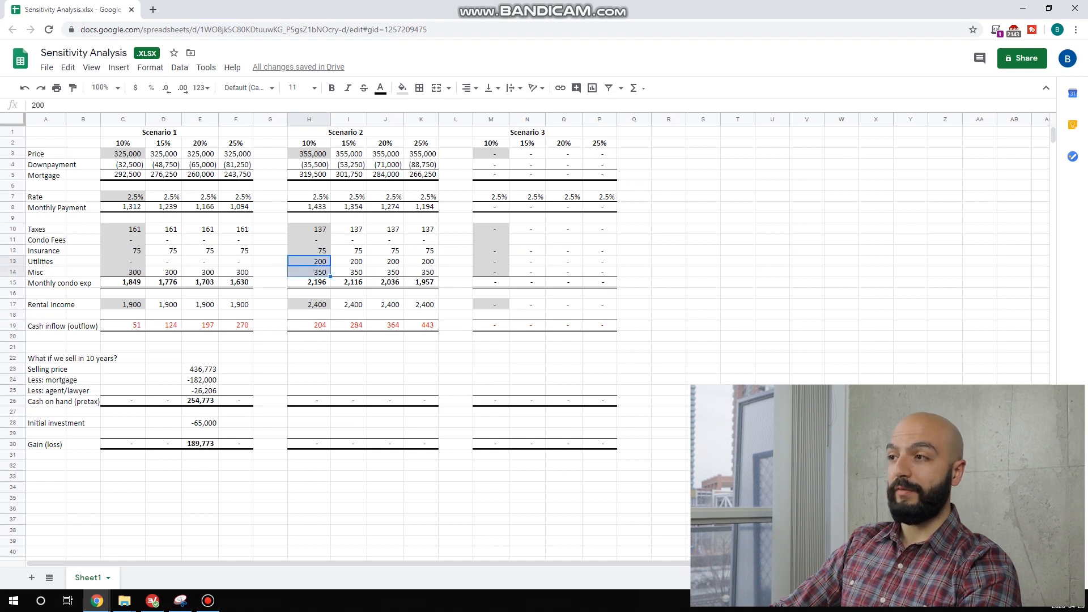
pyautogui.click(309, 271)
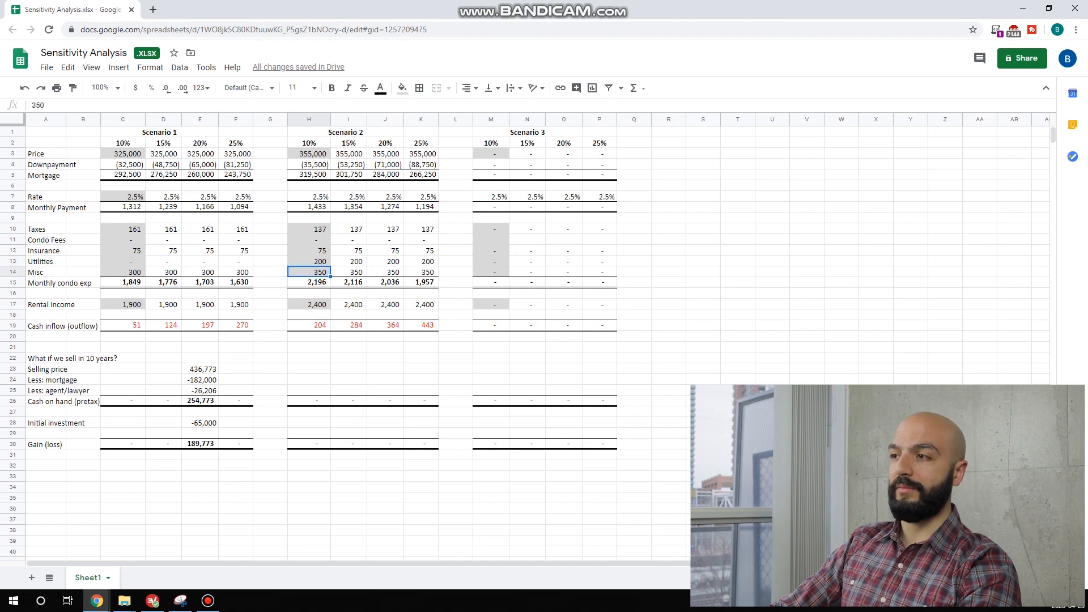
pyautogui.click(308, 326)
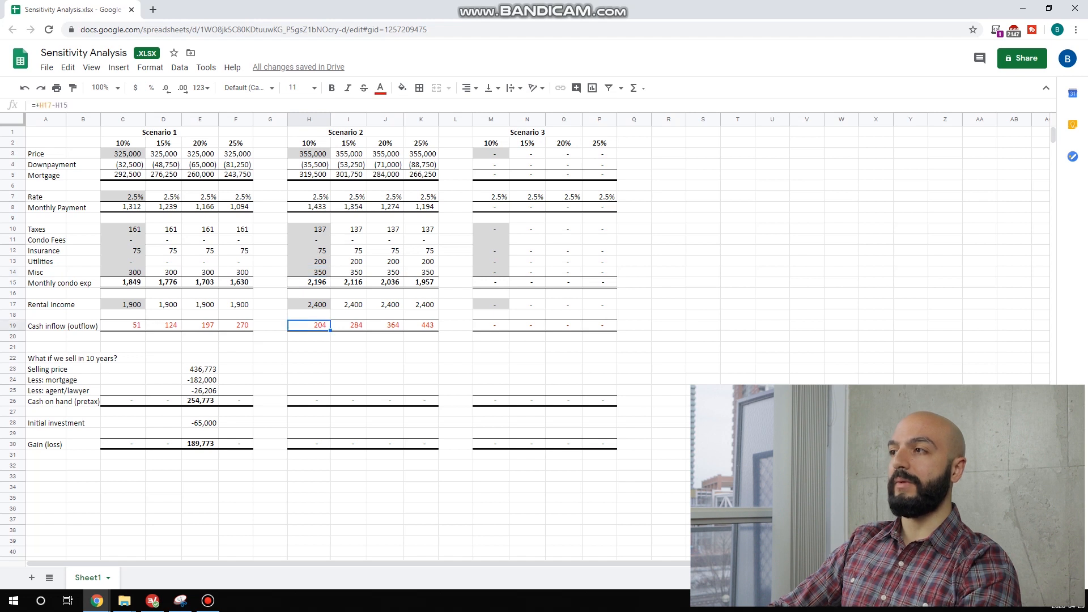
pyautogui.click(386, 143)
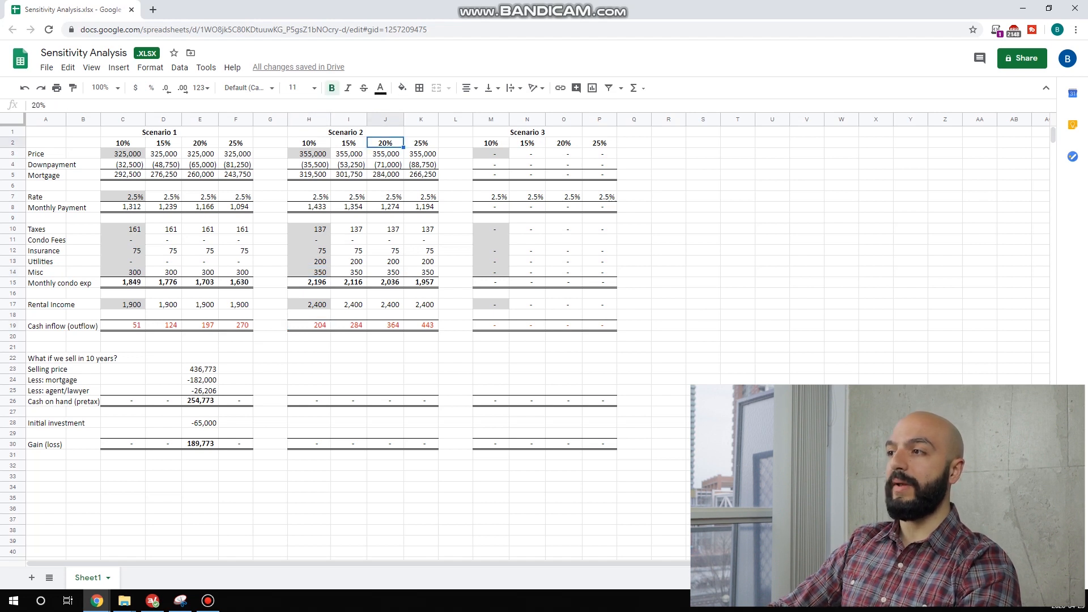
pyautogui.click(385, 325)
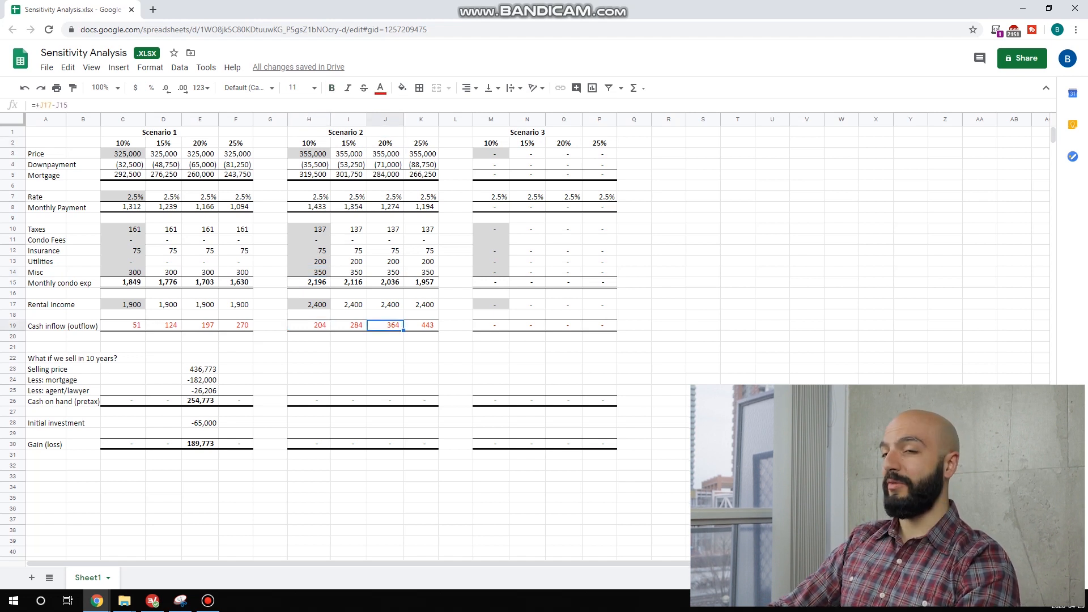
# Paste the Scenario 1 sale block into column J rows 22–30 and verify the J23 selling price formula.
pyautogui.click(202, 368)
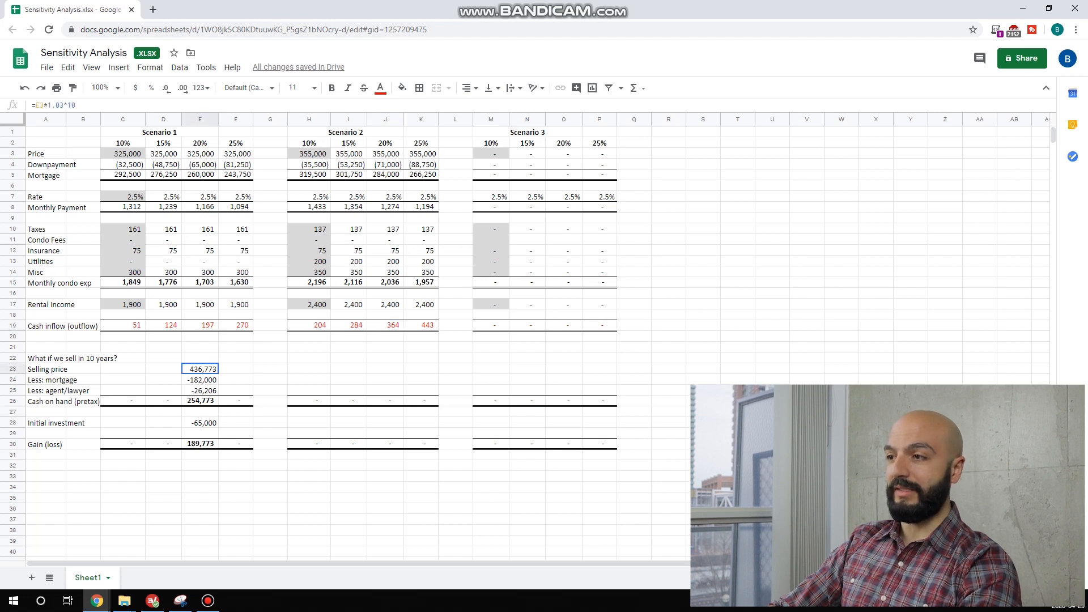
pyautogui.click(385, 368)
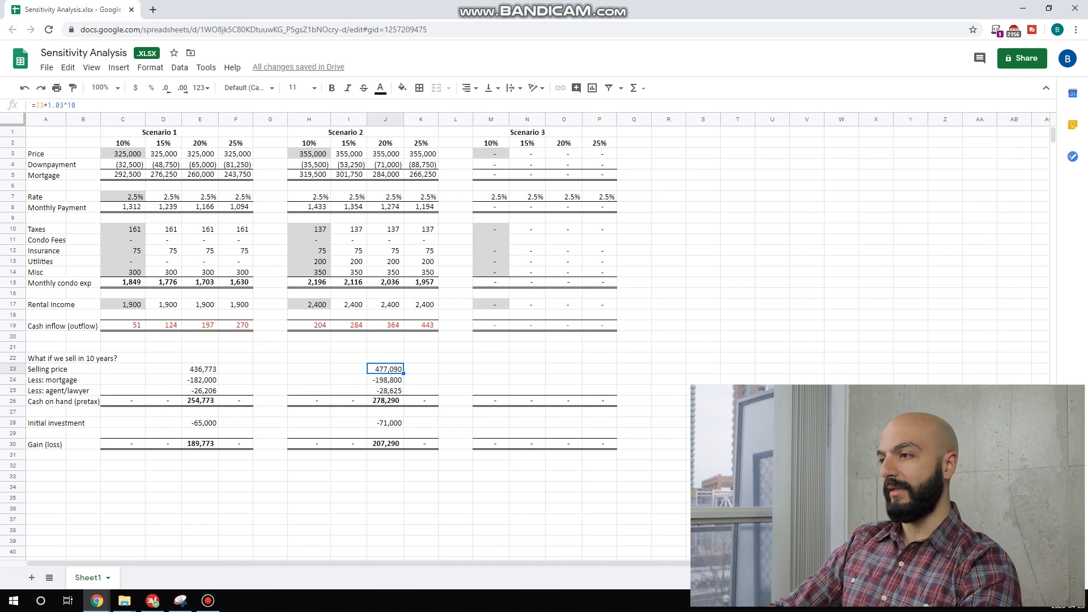
pyautogui.click(385, 379)
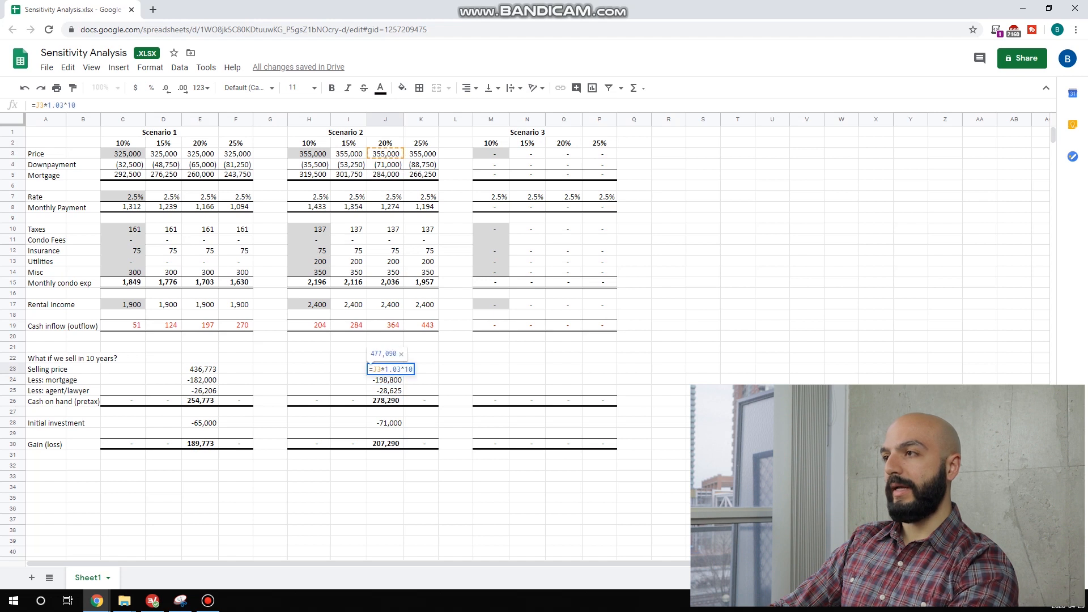
pyautogui.press('enter')
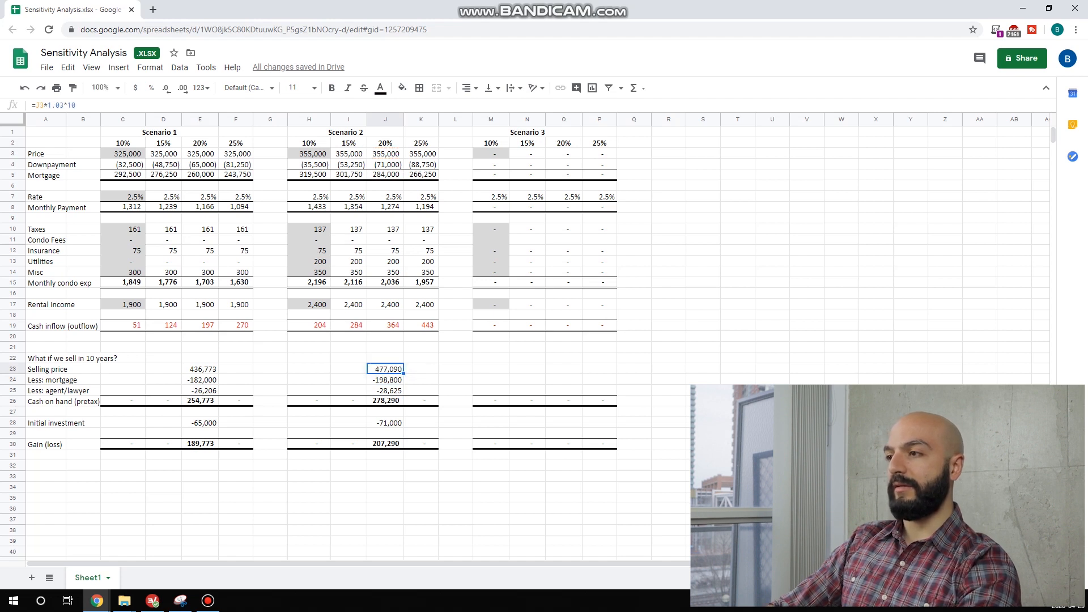
# Switch from the spreadsheet to the Stratus MLS listing details window.
pyautogui.click(386, 379)
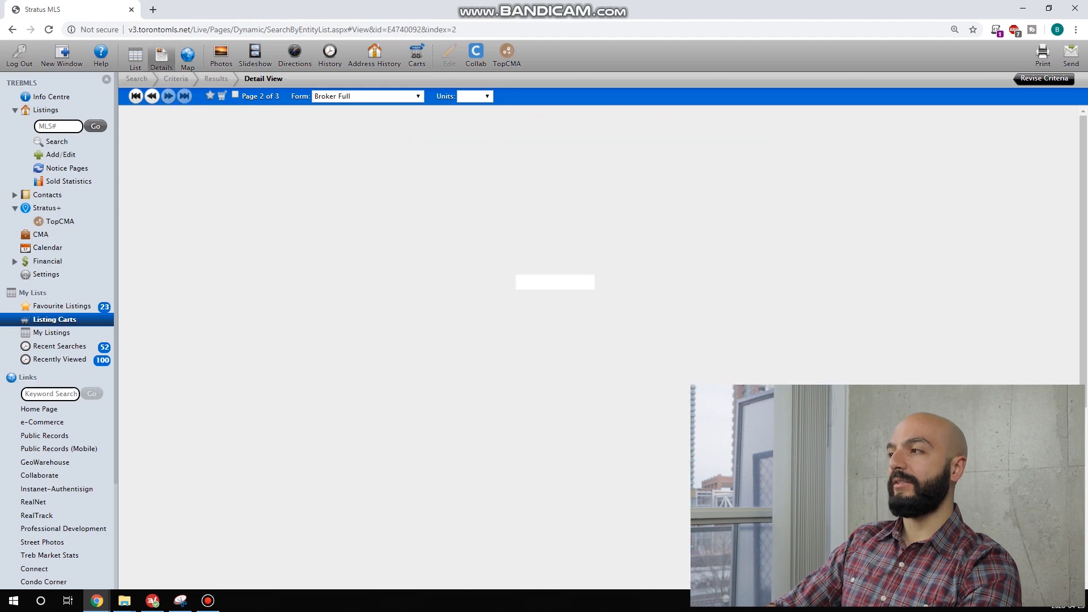
# Open listing 3 of 3, 432 Bloor St E, Oshawa at $449,500, and review its details.
pyautogui.click(167, 95)
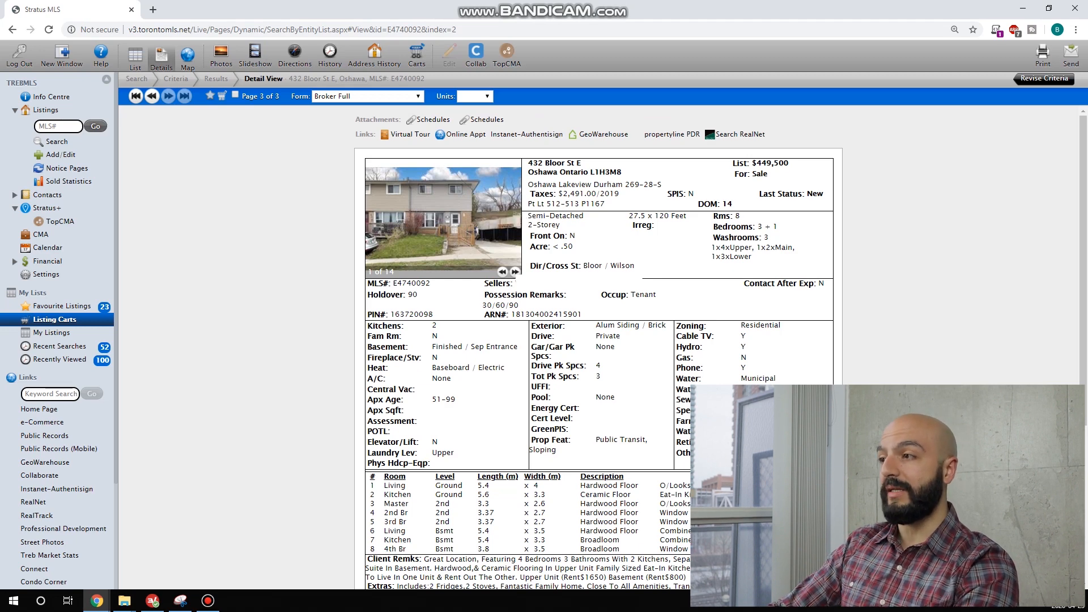
pyautogui.doubleClick(433, 327)
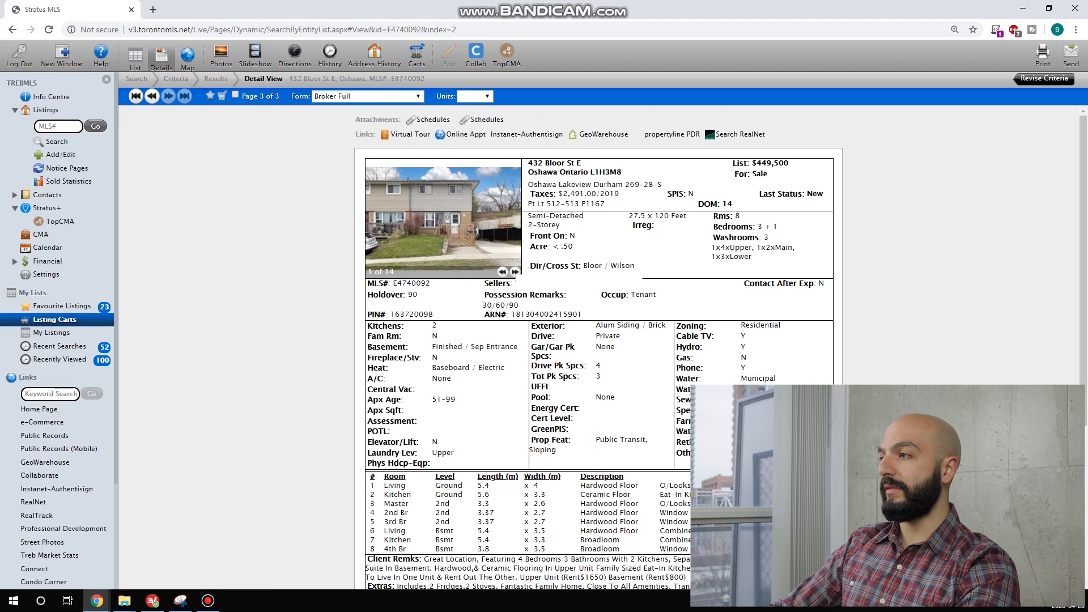
pyautogui.scroll(-3)
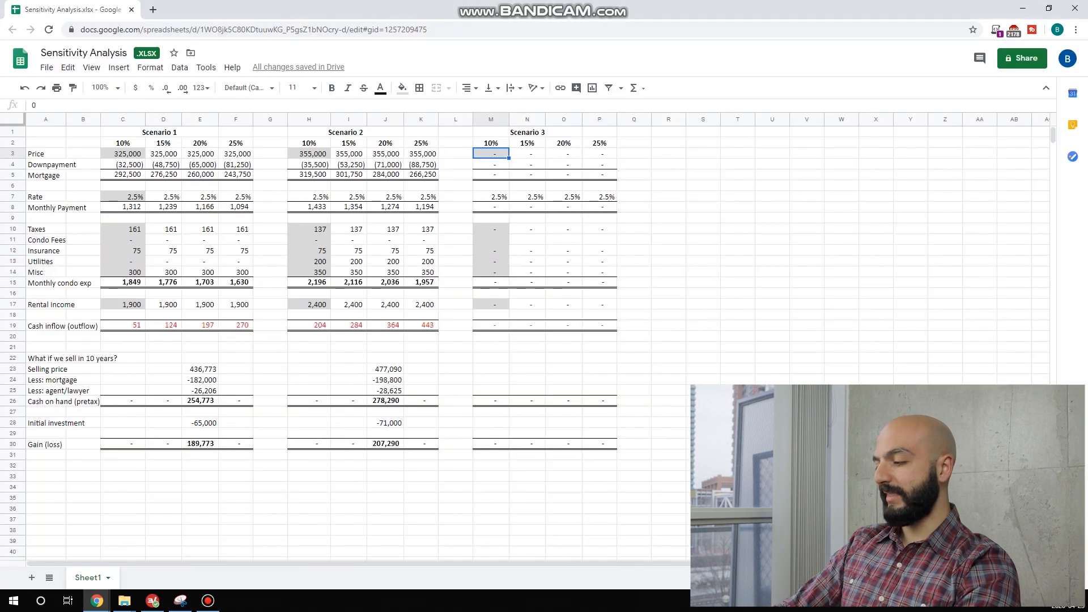
# Enter a 435,000 price, taxes, 100 insurance, 200 utilities, 300 misc and =1650+800 rent for Scenario 3.
pyautogui.write('4350')
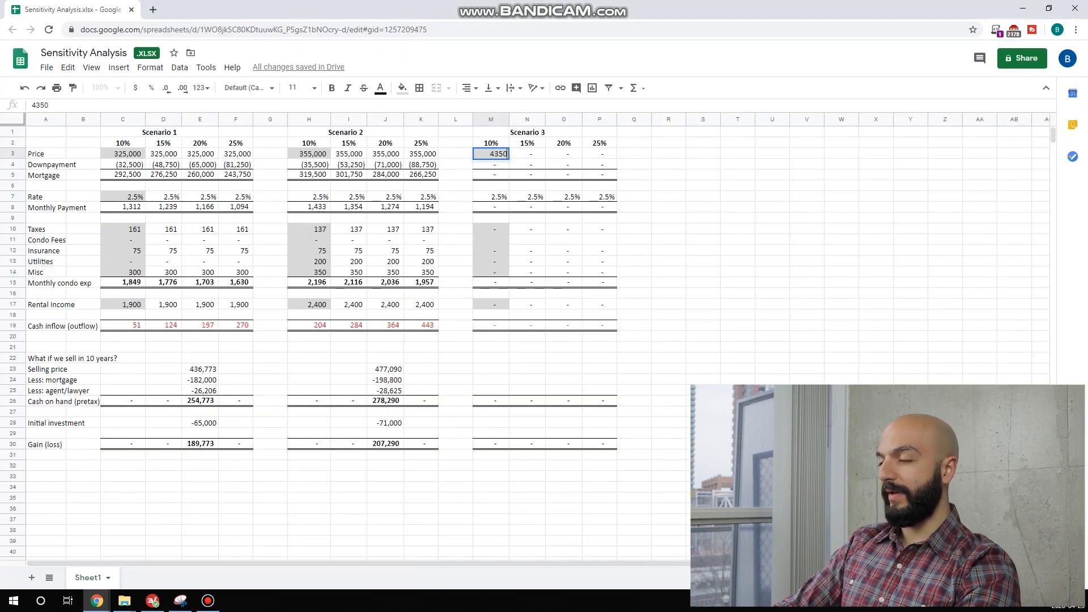
pyautogui.press('enter')
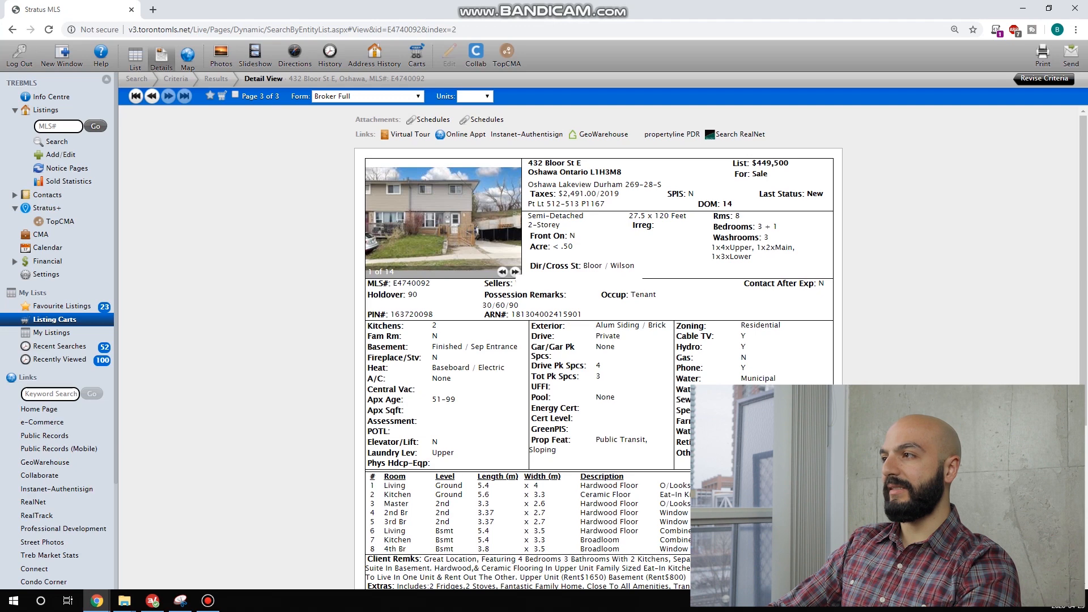
pyautogui.click(69, 9)
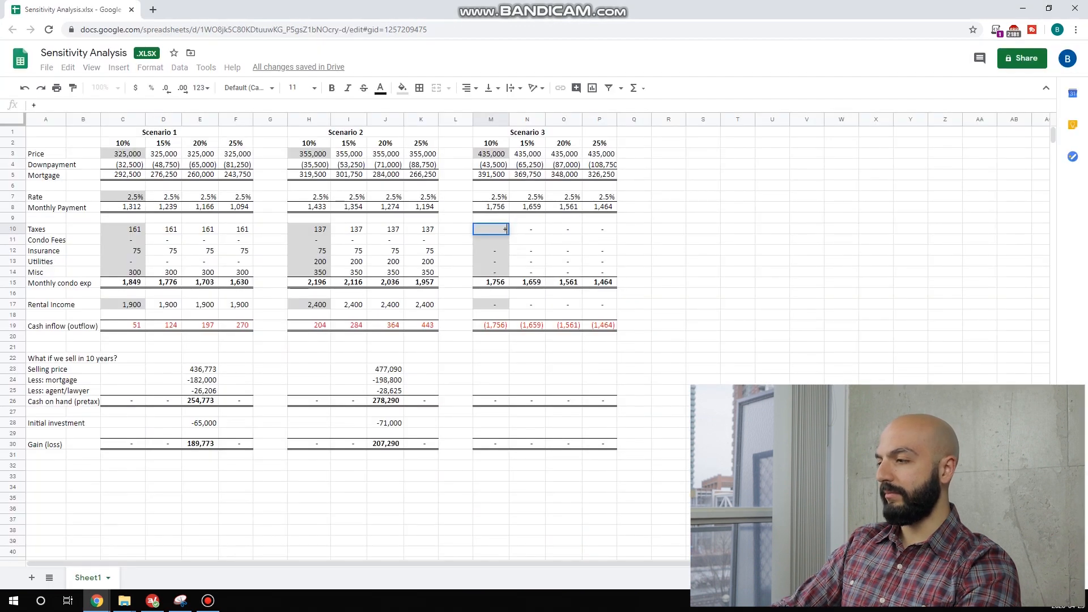
pyautogui.write('250')
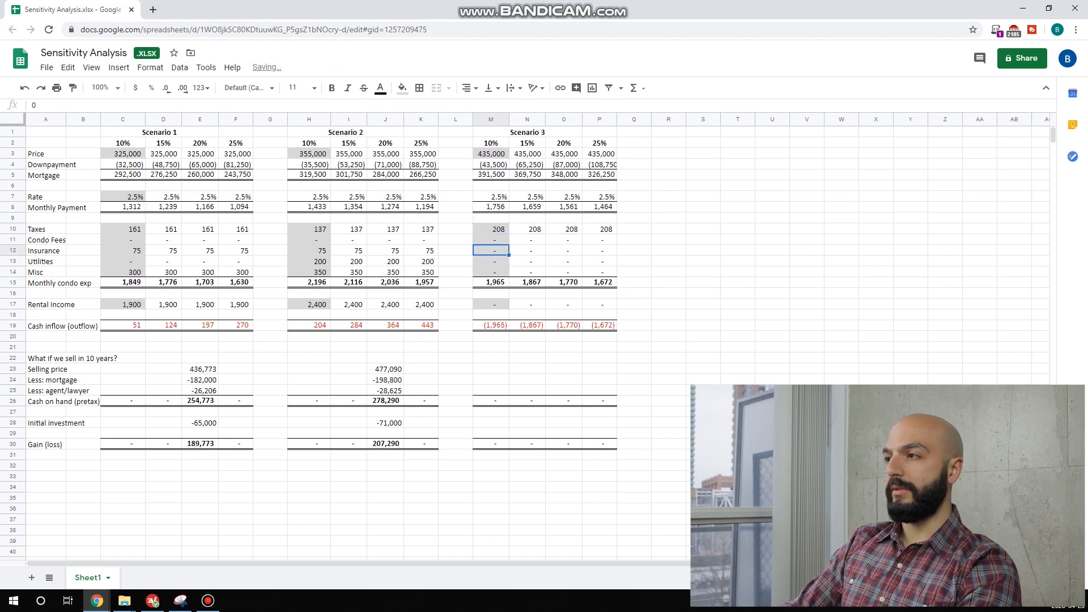
pyautogui.write('100')
pyautogui.click(490, 260)
pyautogui.write('200')
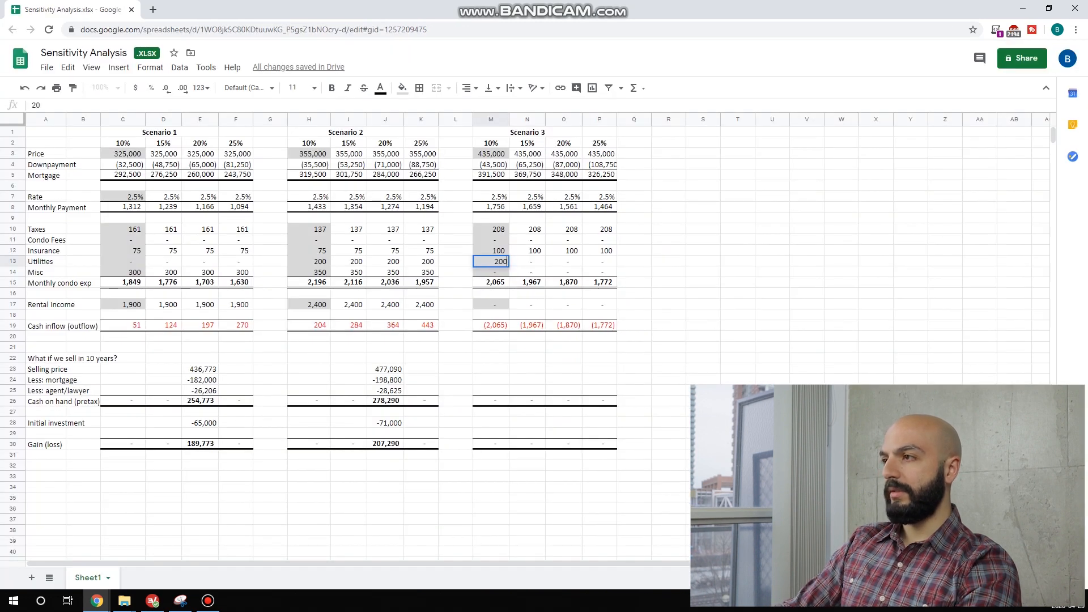
pyautogui.write('300')
pyautogui.click(491, 303)
pyautogui.write('+1650+8')
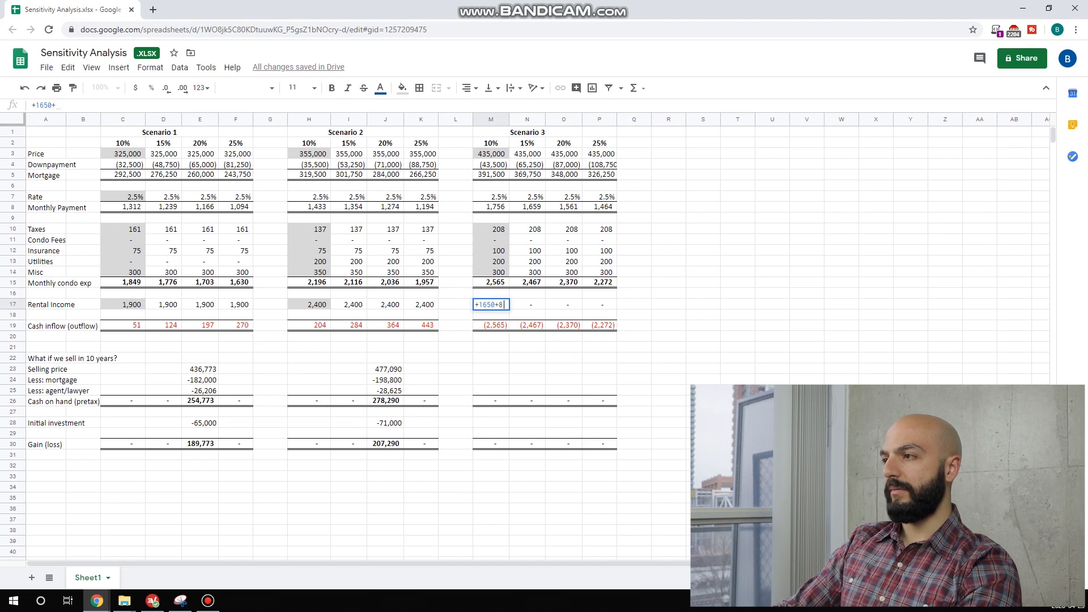
pyautogui.press('enter')
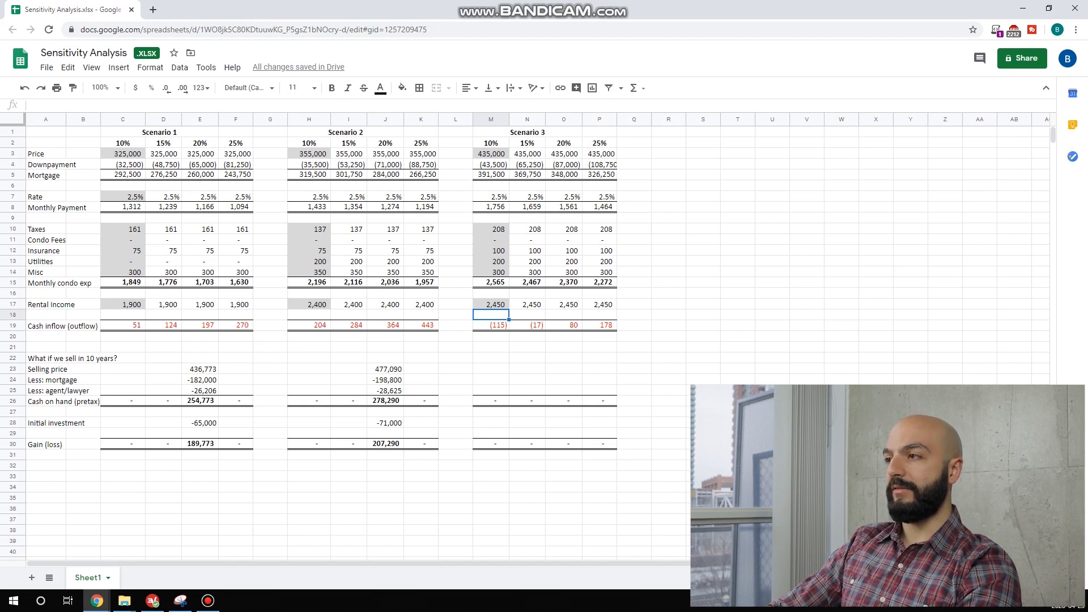
# Fill Scenario 3's 20%-down sale block: 584,604 sale, 341,004 cash on hand, 254,004 gain.
pyautogui.click(490, 260)
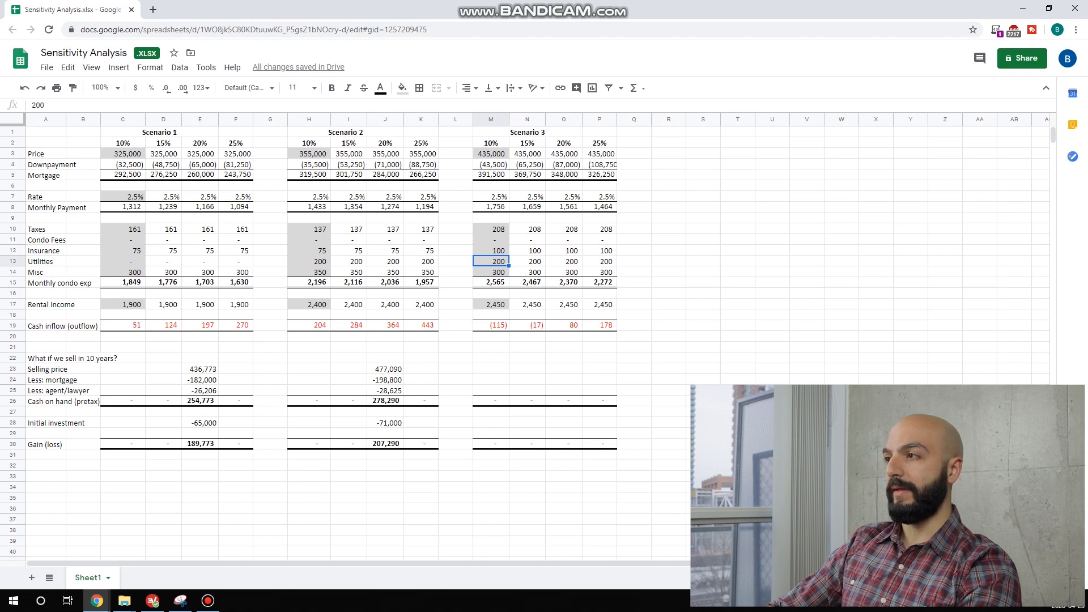
pyautogui.click(491, 153)
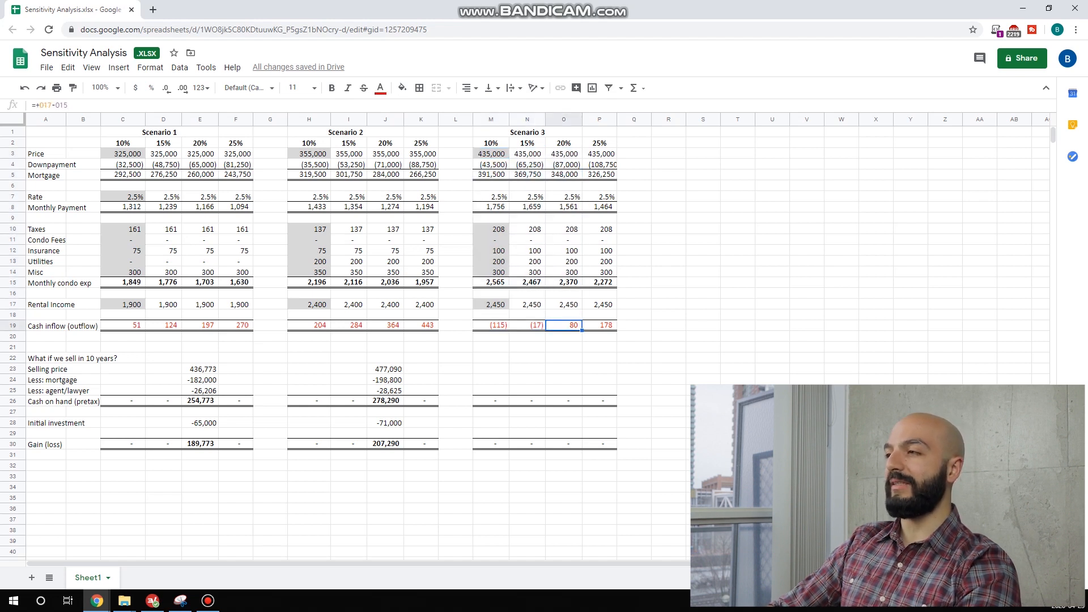
pyautogui.click(385, 369)
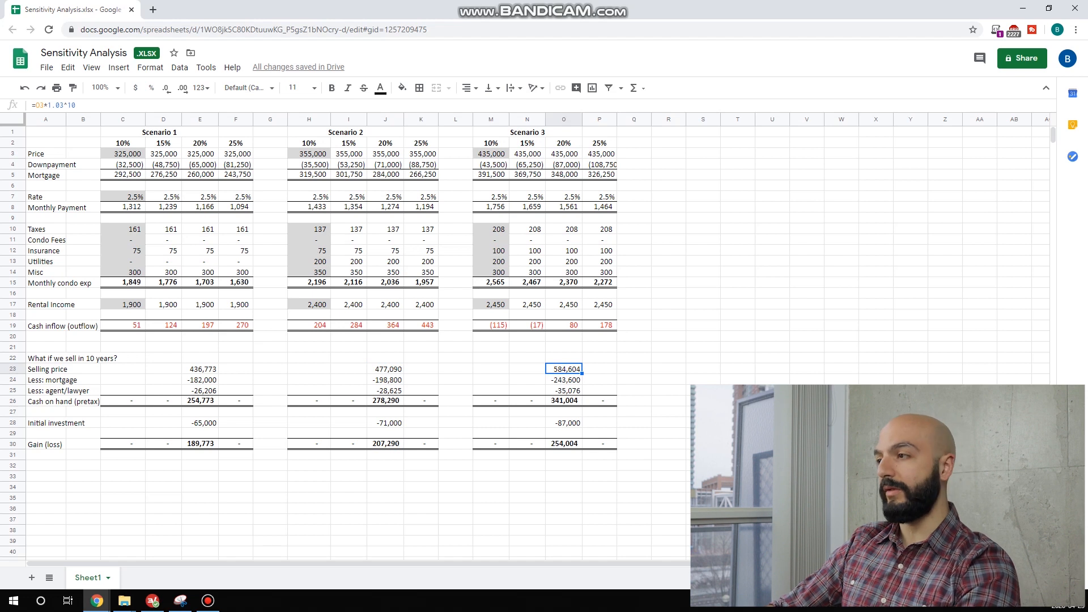
pyautogui.click(565, 443)
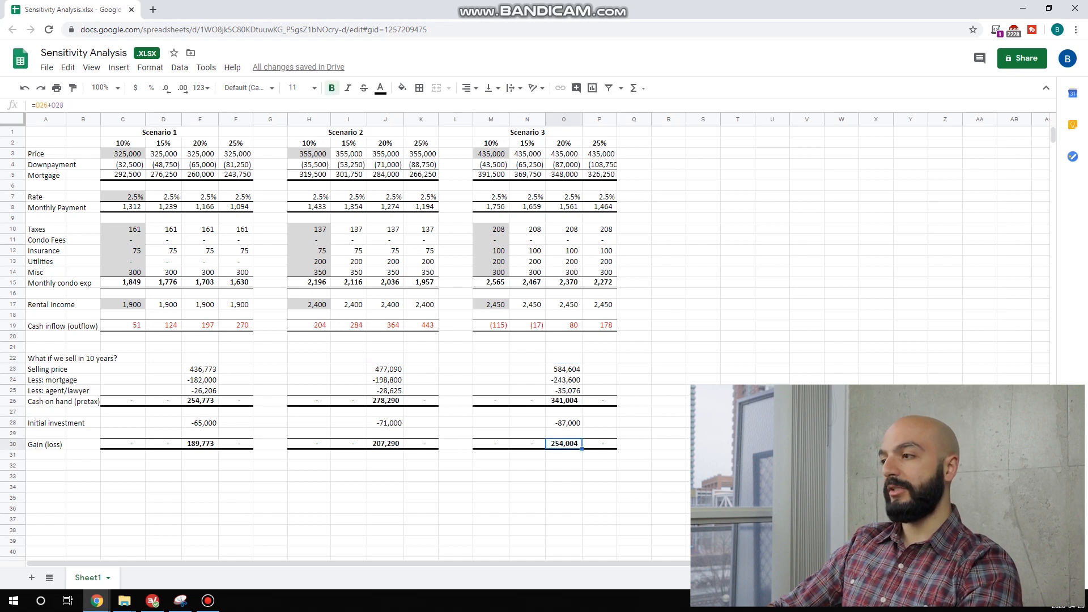